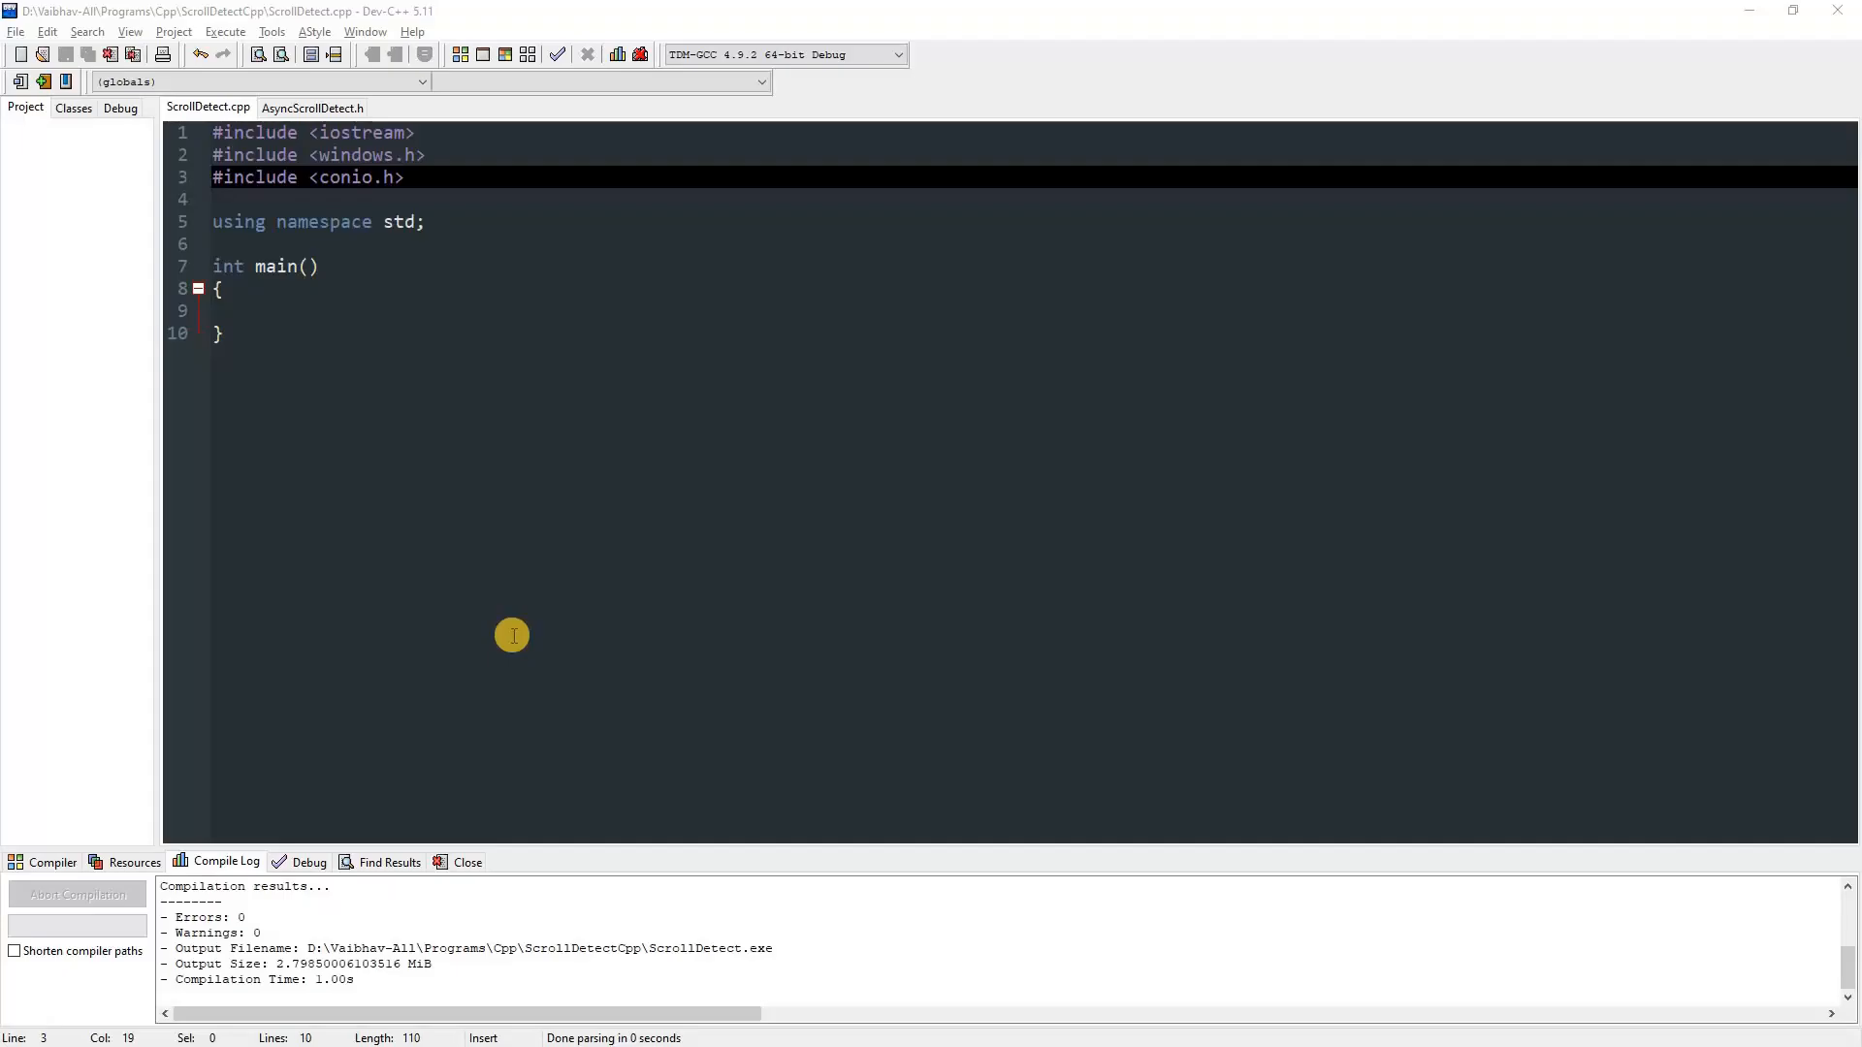
mouse_move(382, 327)
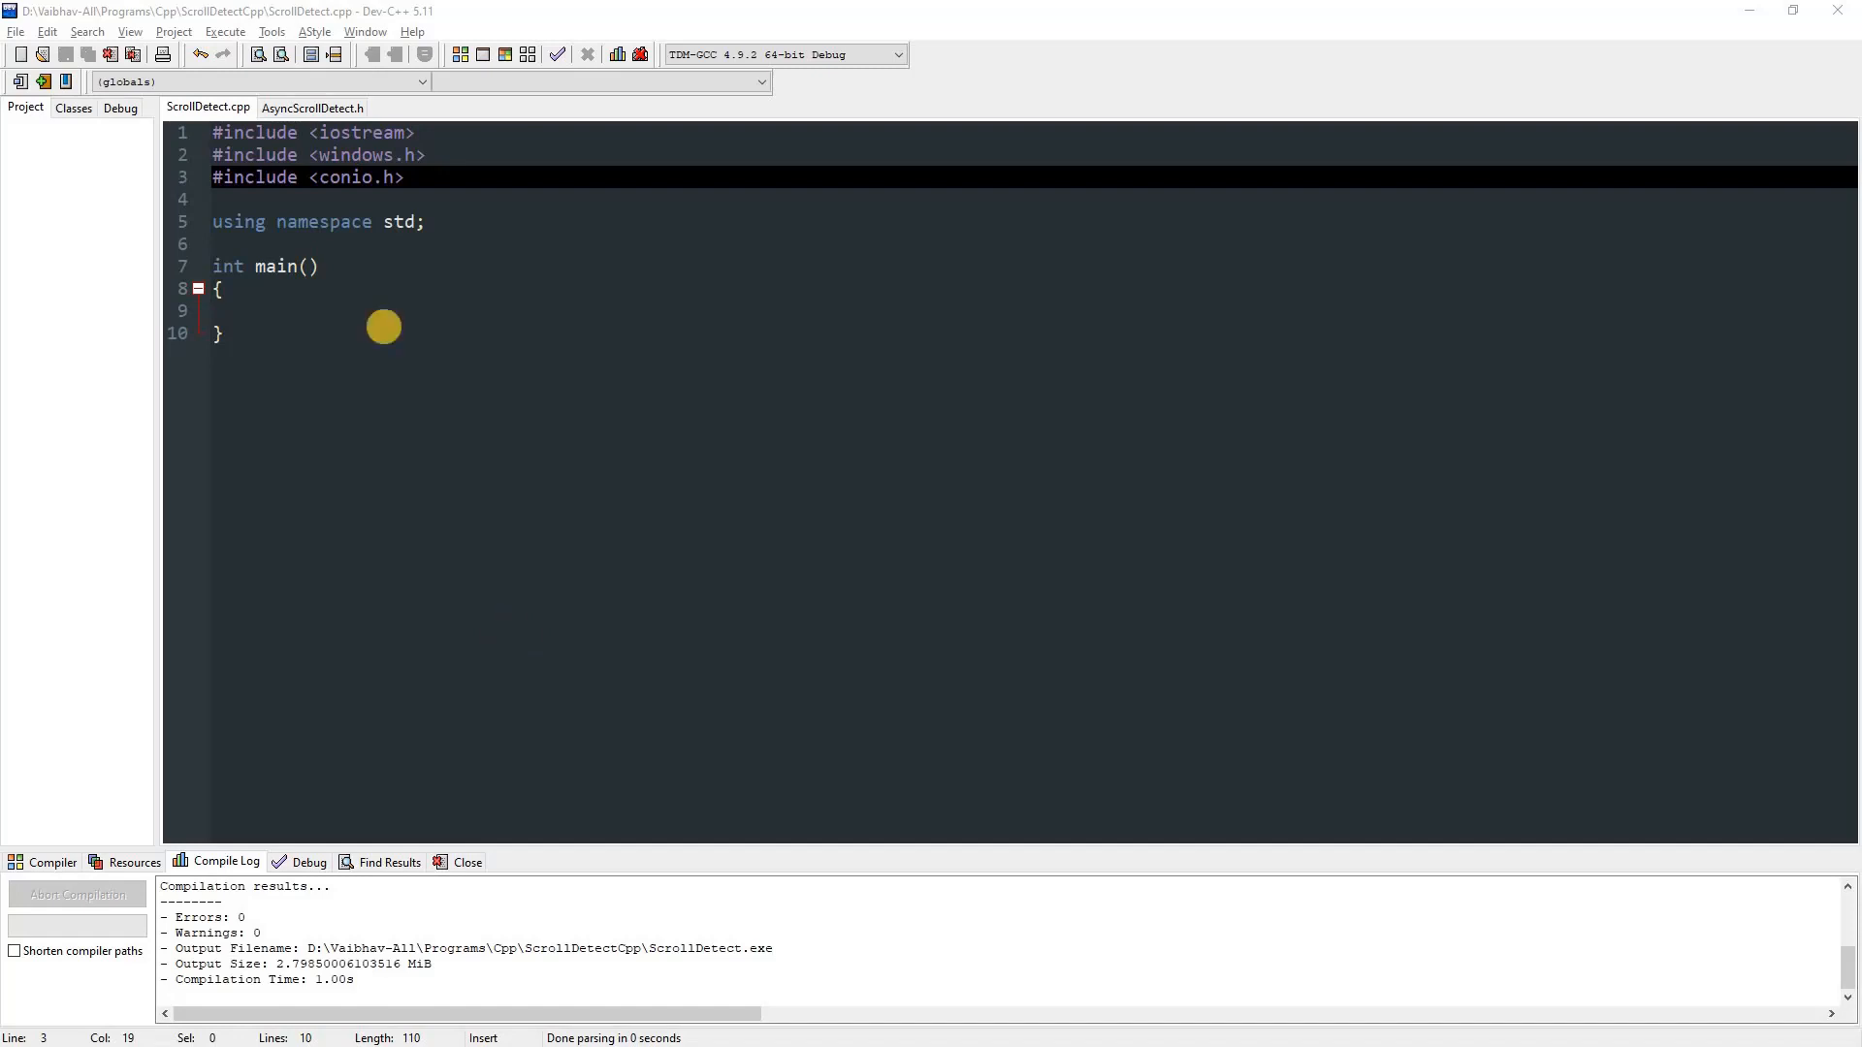
mouse_move(340, 302)
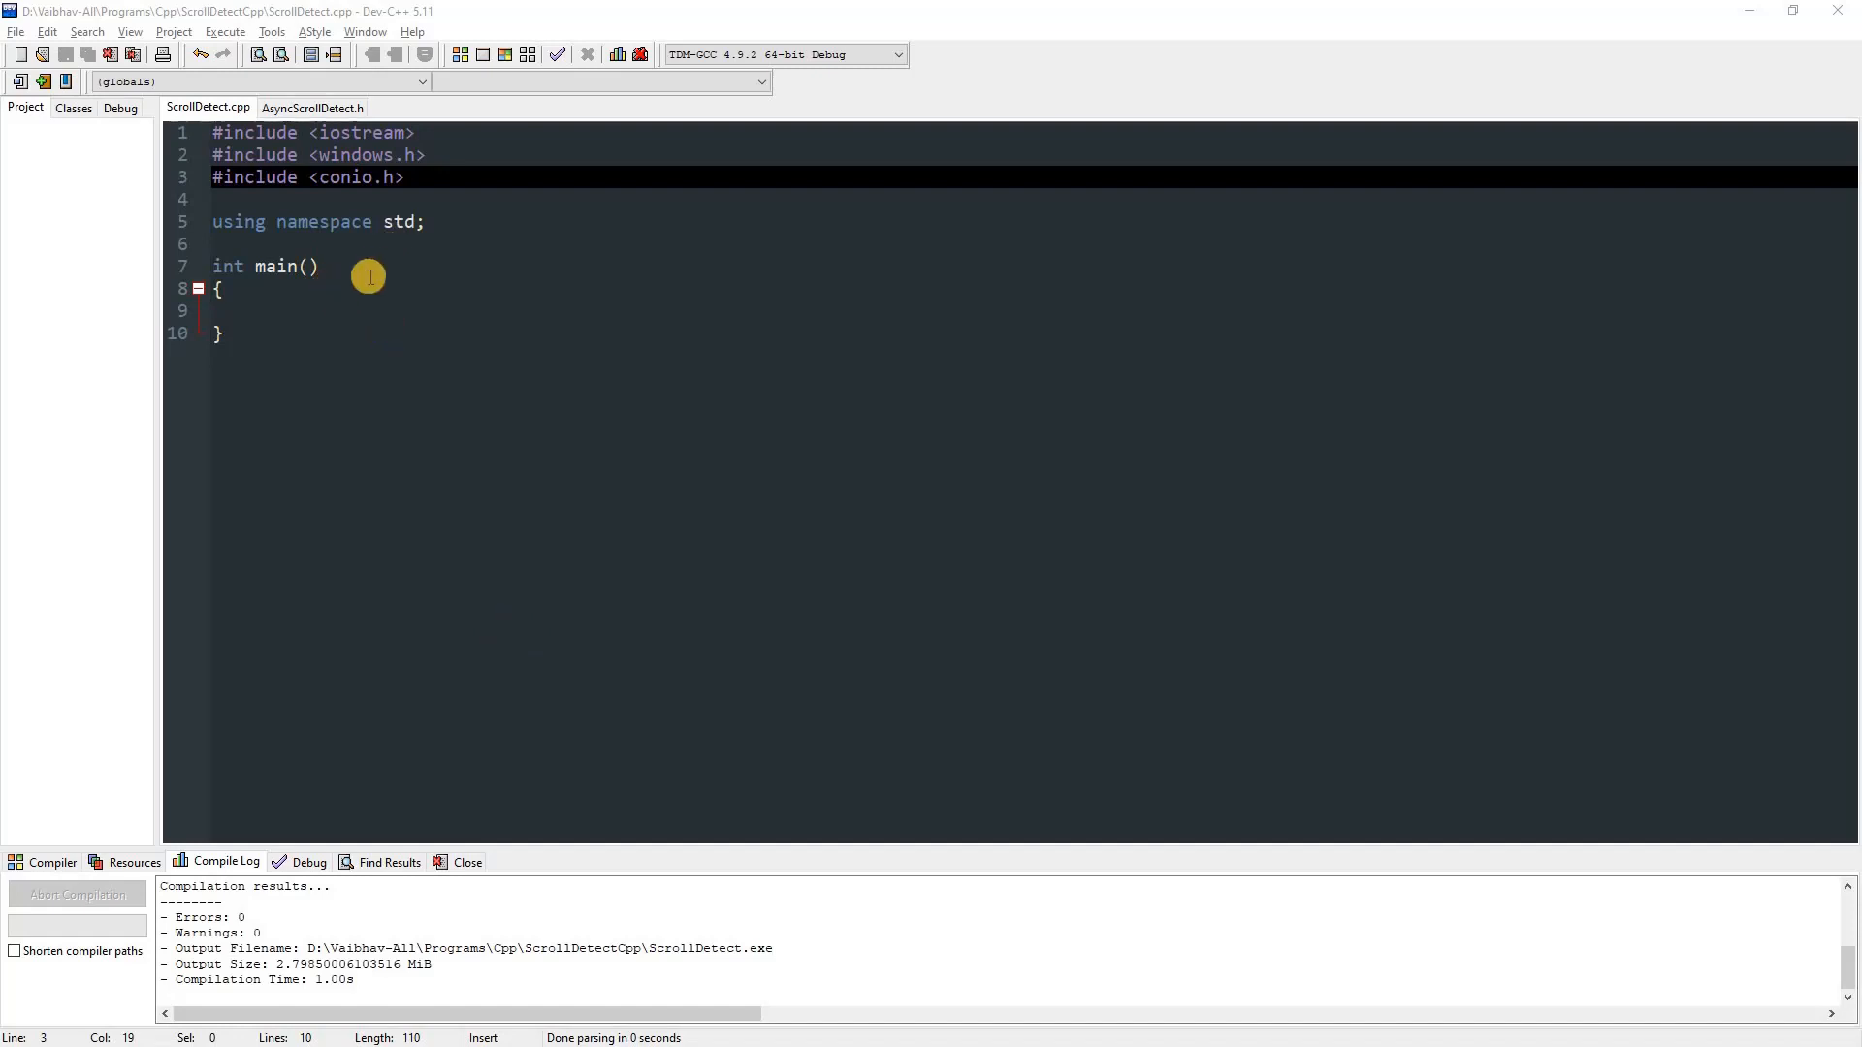
mouse_move(431, 195)
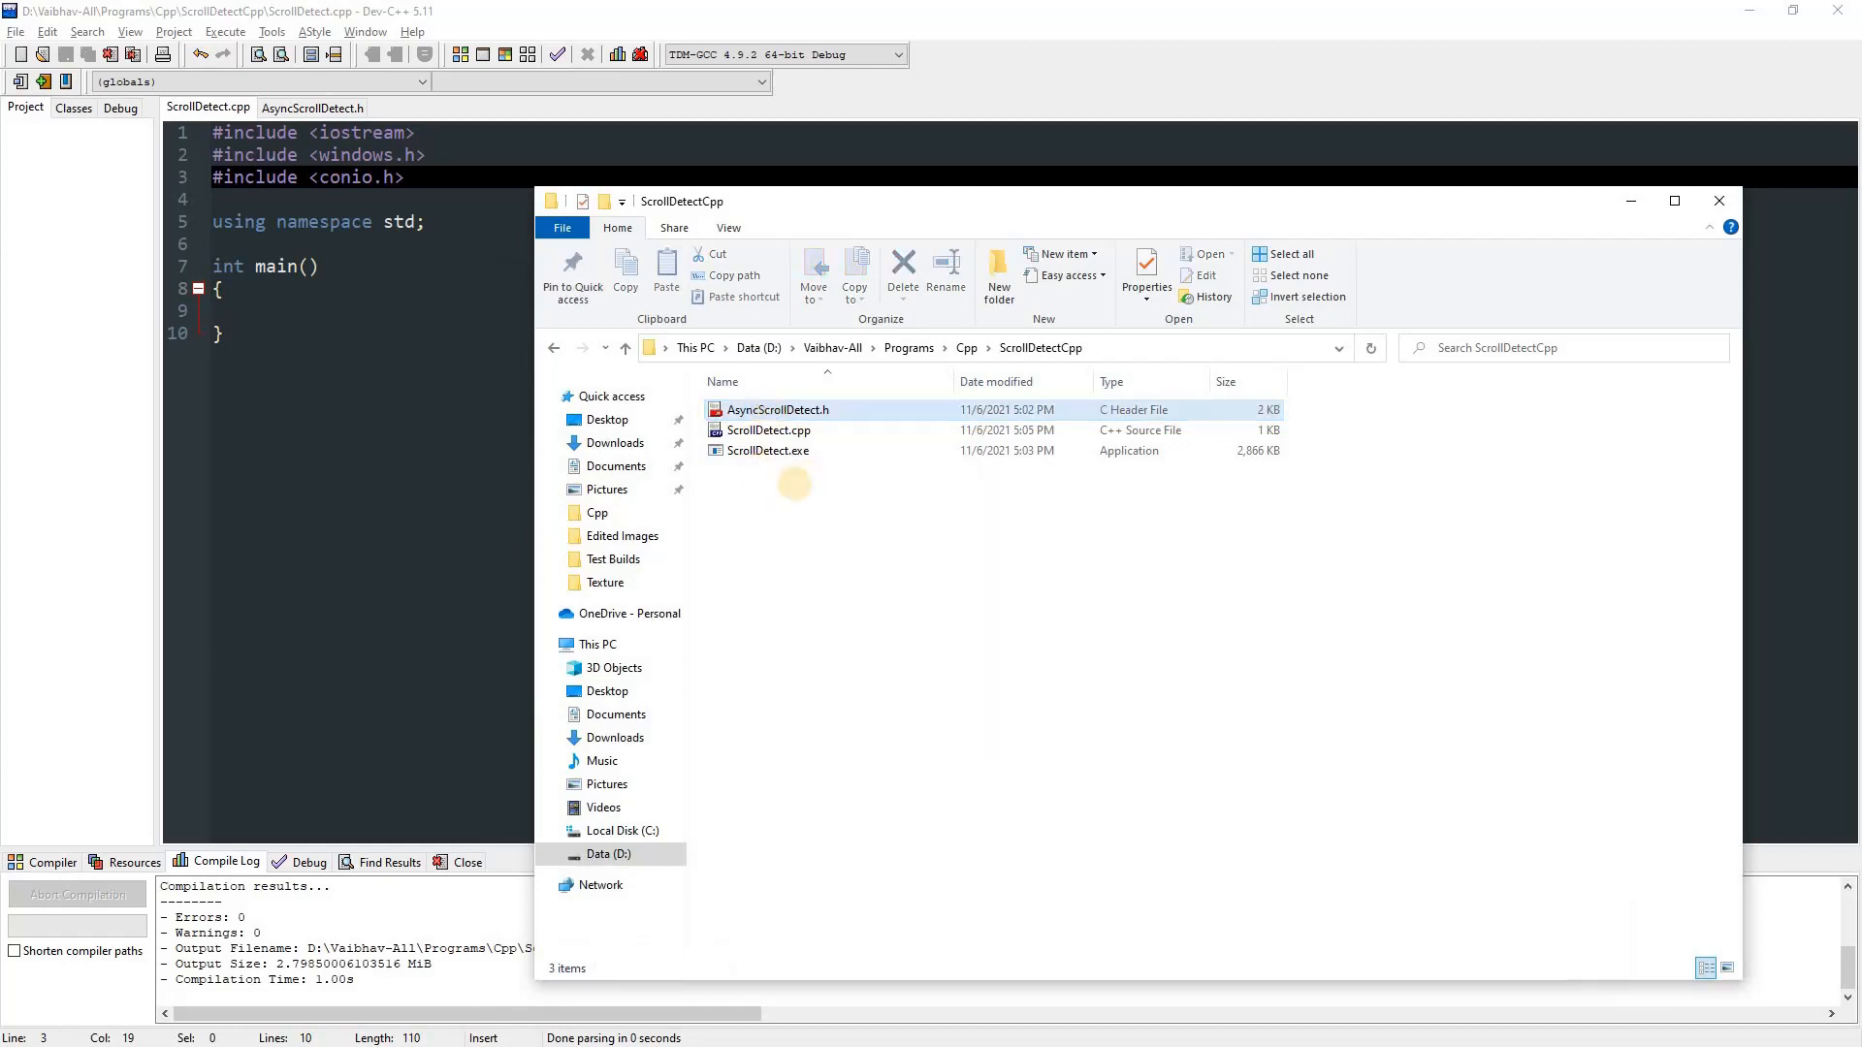
Select AsyncScrollDetect.h then ScrollDetect.cpp in the ScrollDetectCpp folder
click(768, 429)
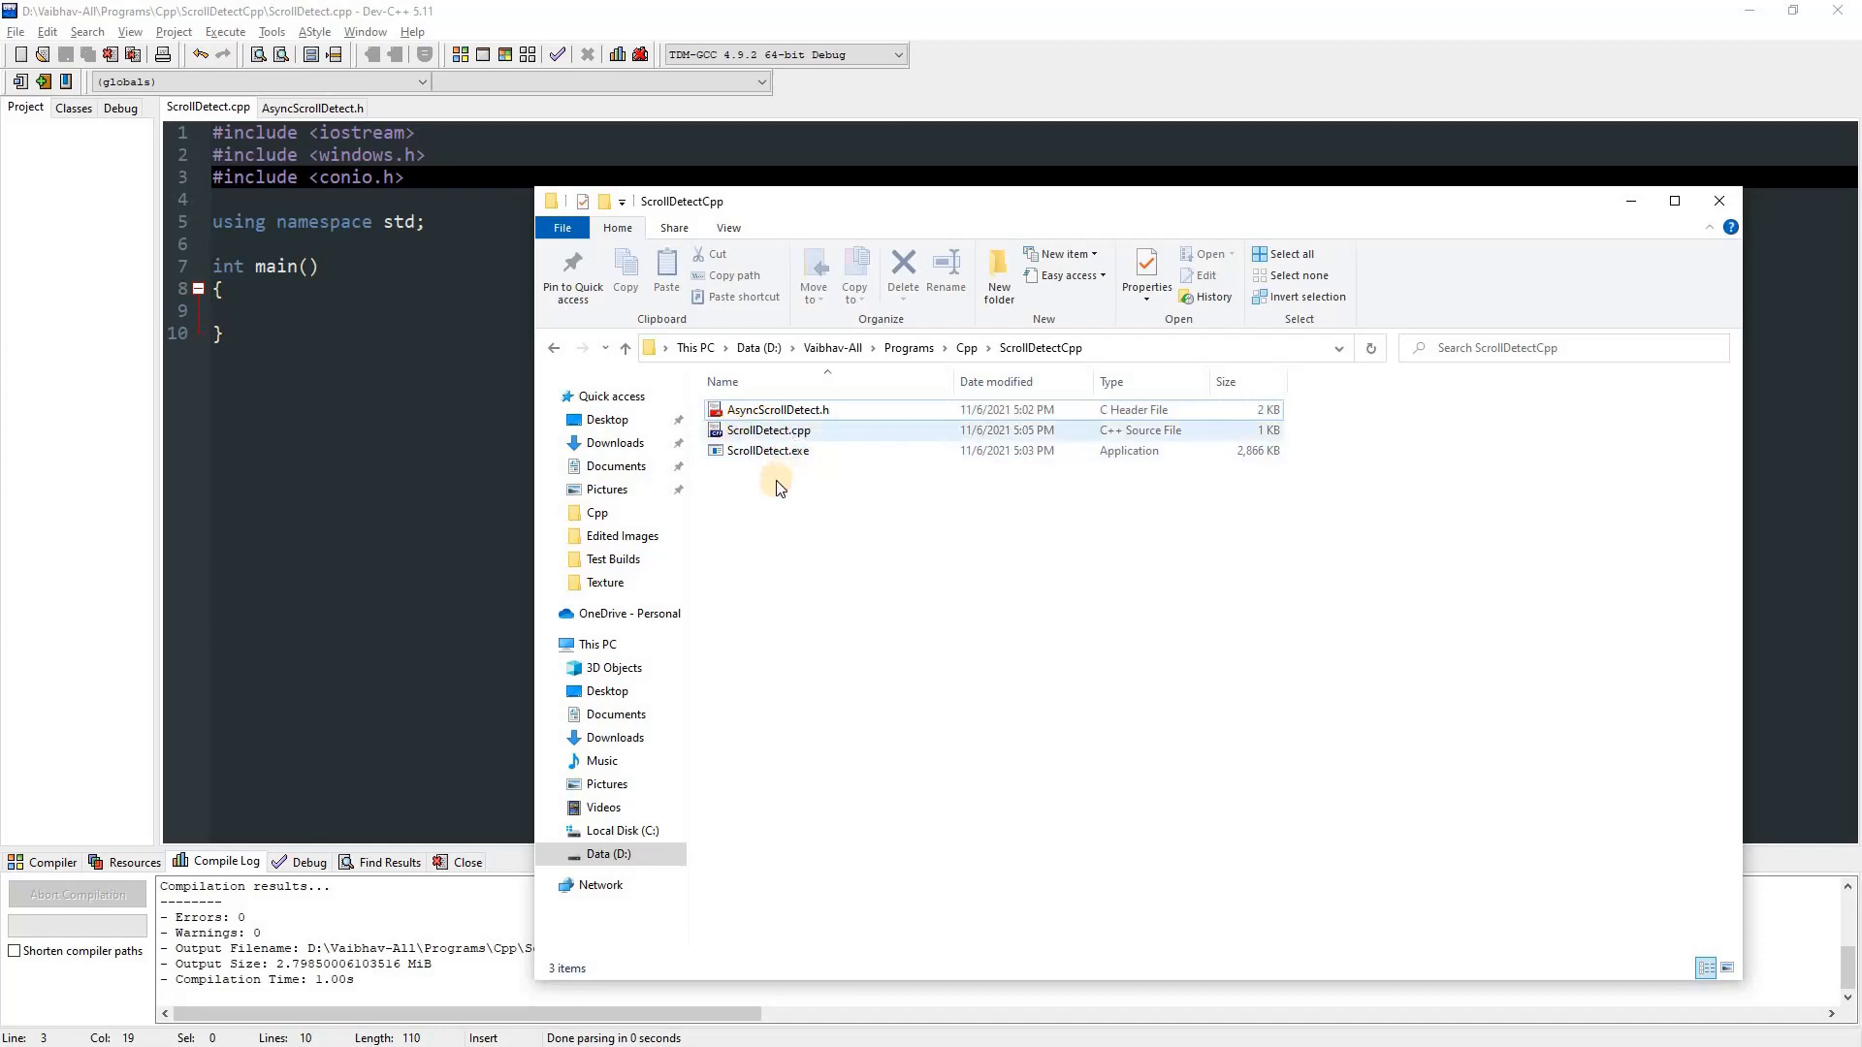
click(777, 409)
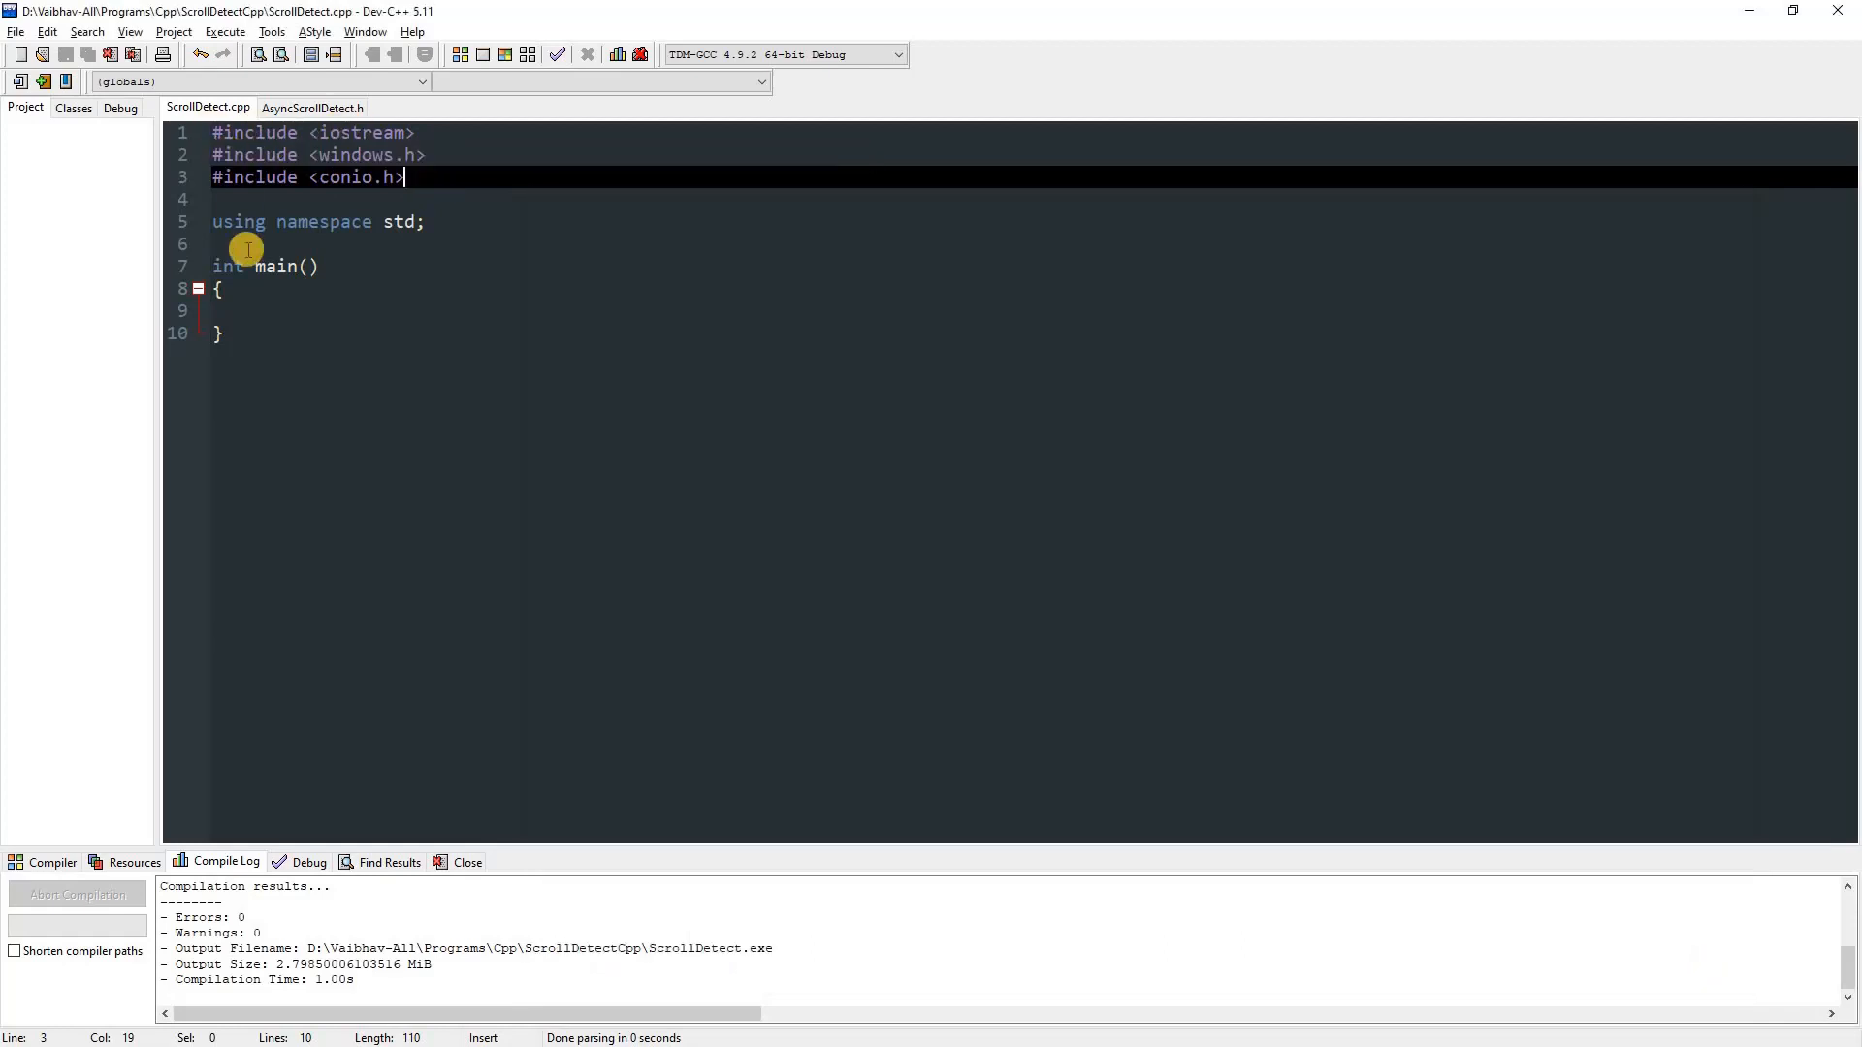
click(220, 289)
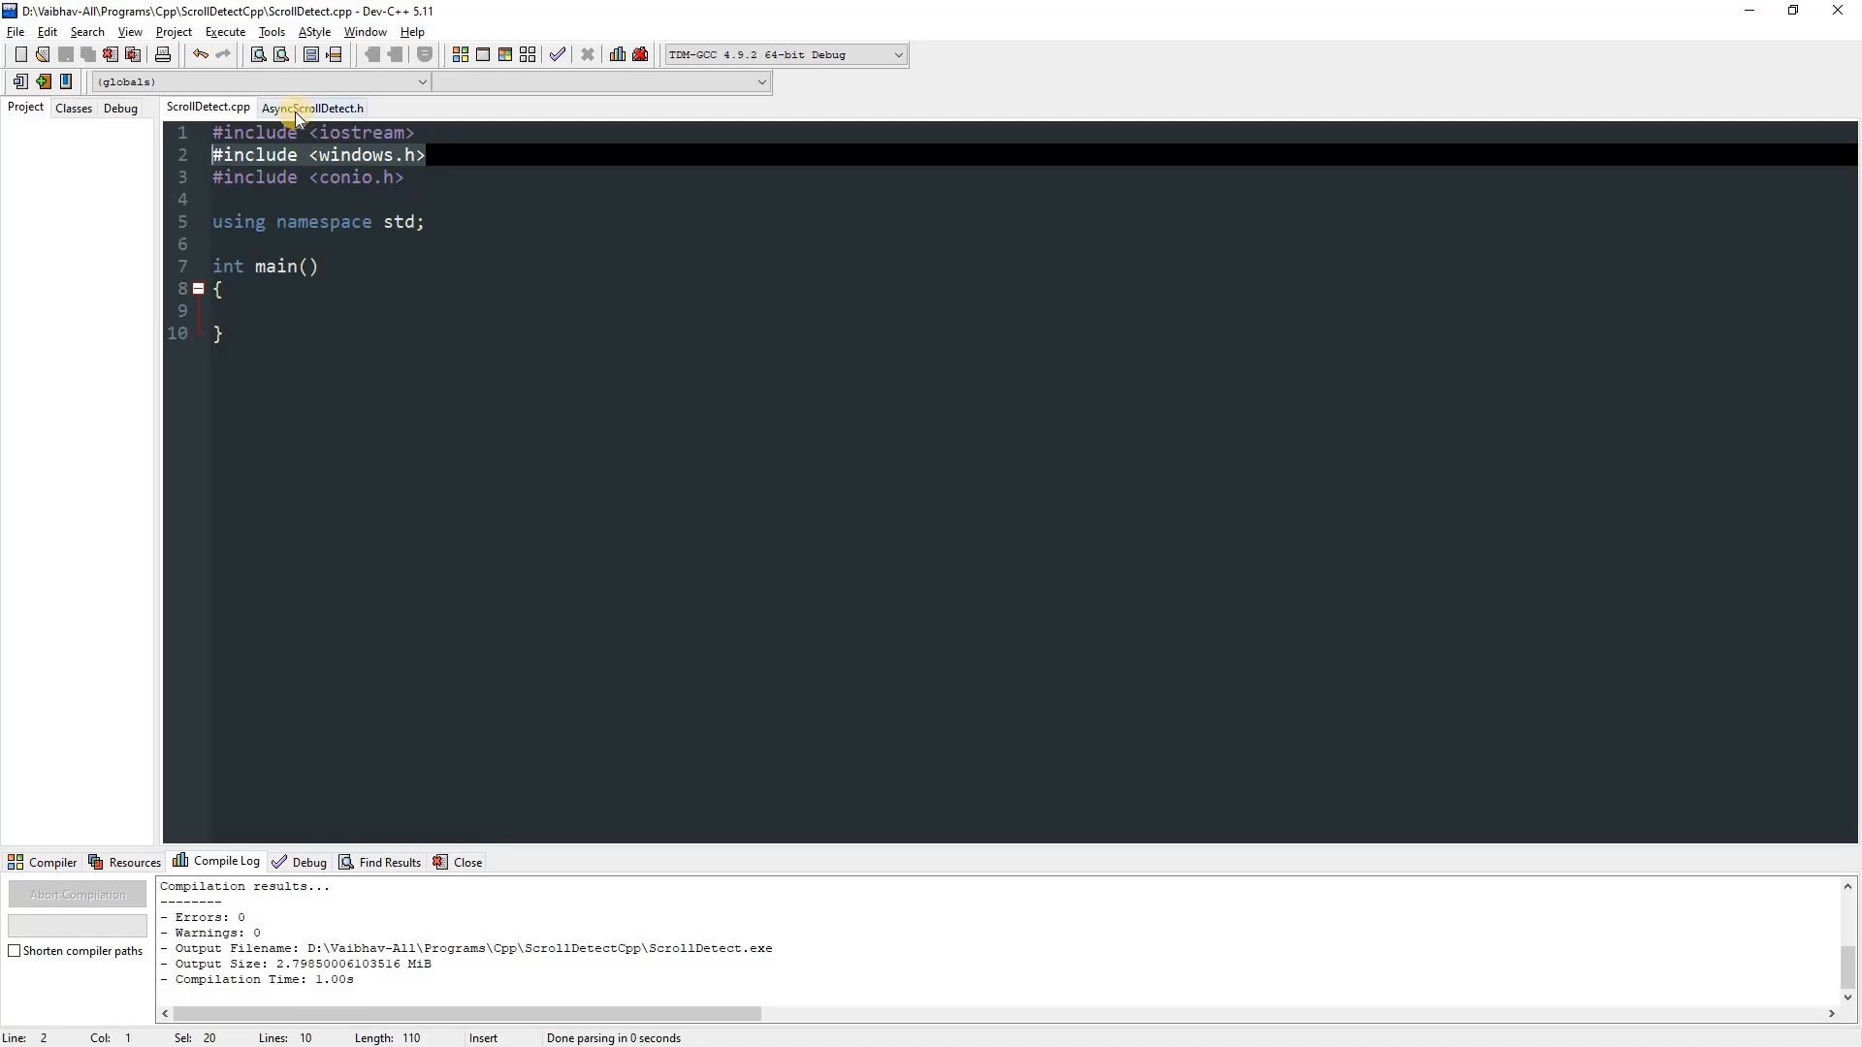
mouse_move(350, 184)
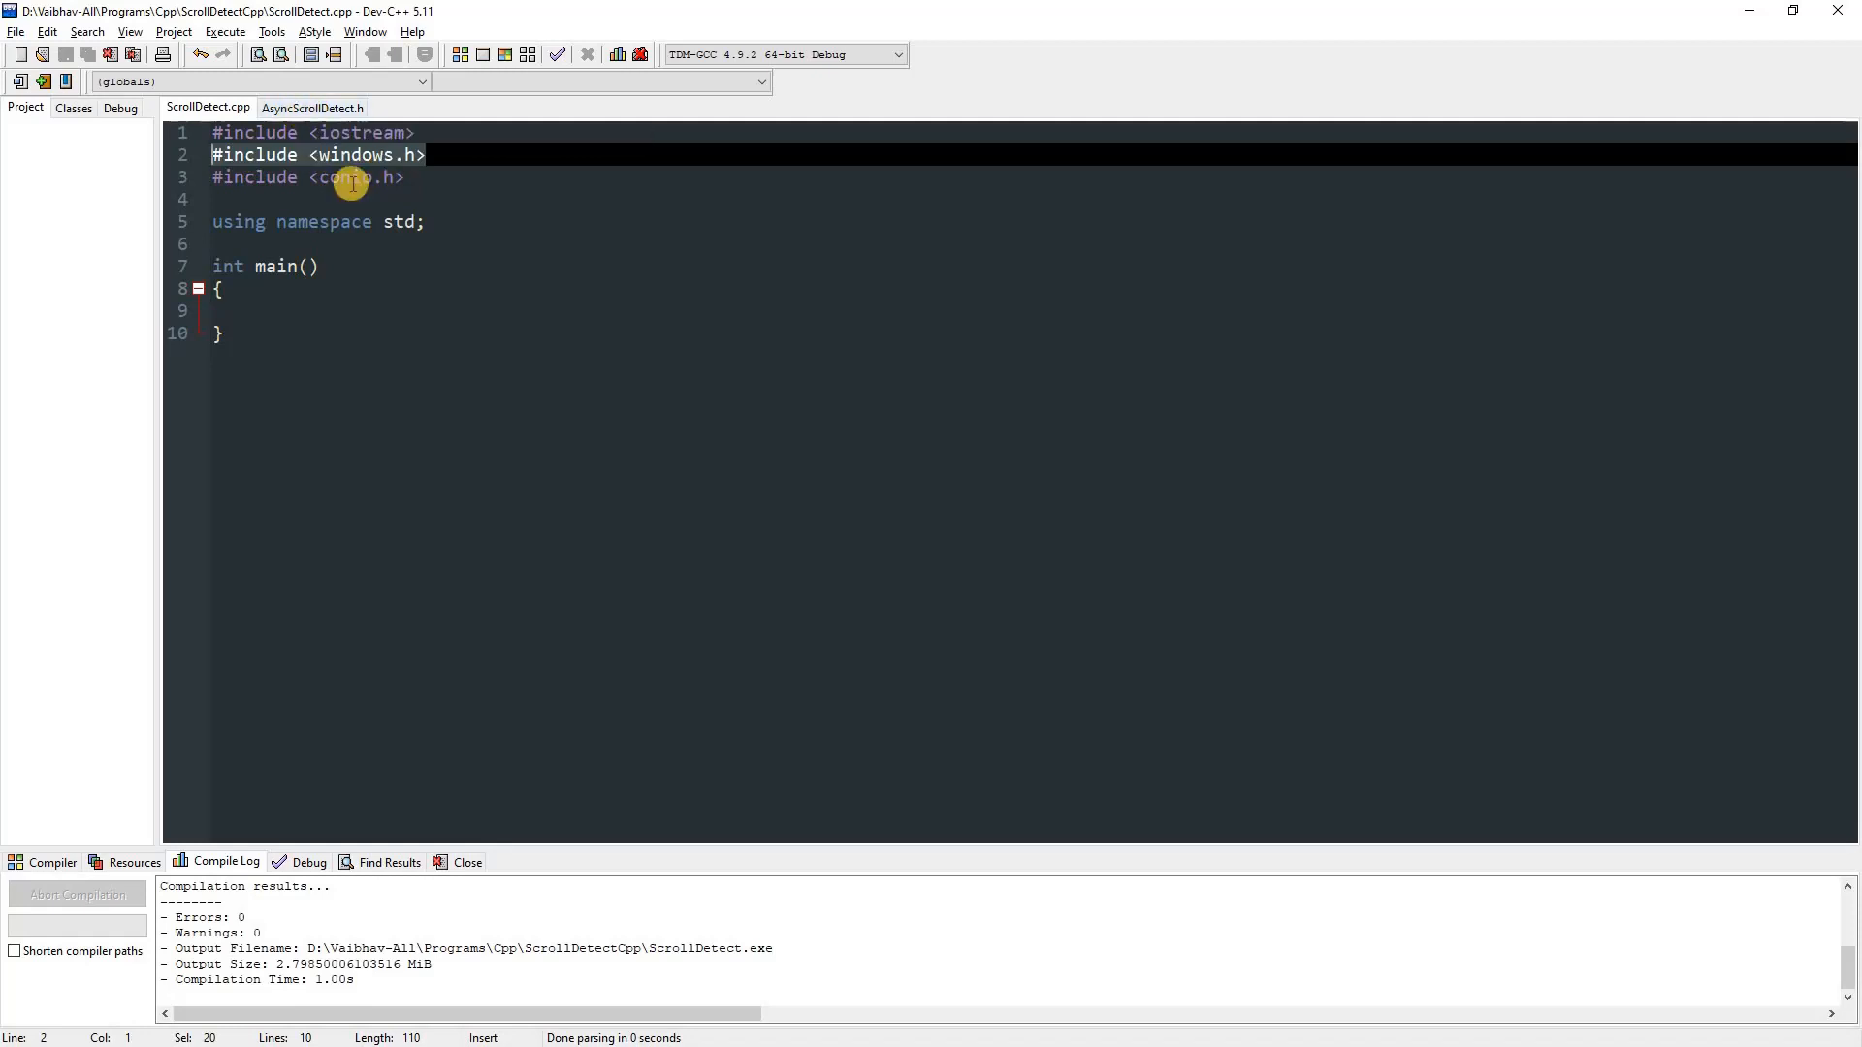
Review the delta variable, mouse-hook callback and GetScrollDelta() in AsyncScrollDetect.h
click(312, 107)
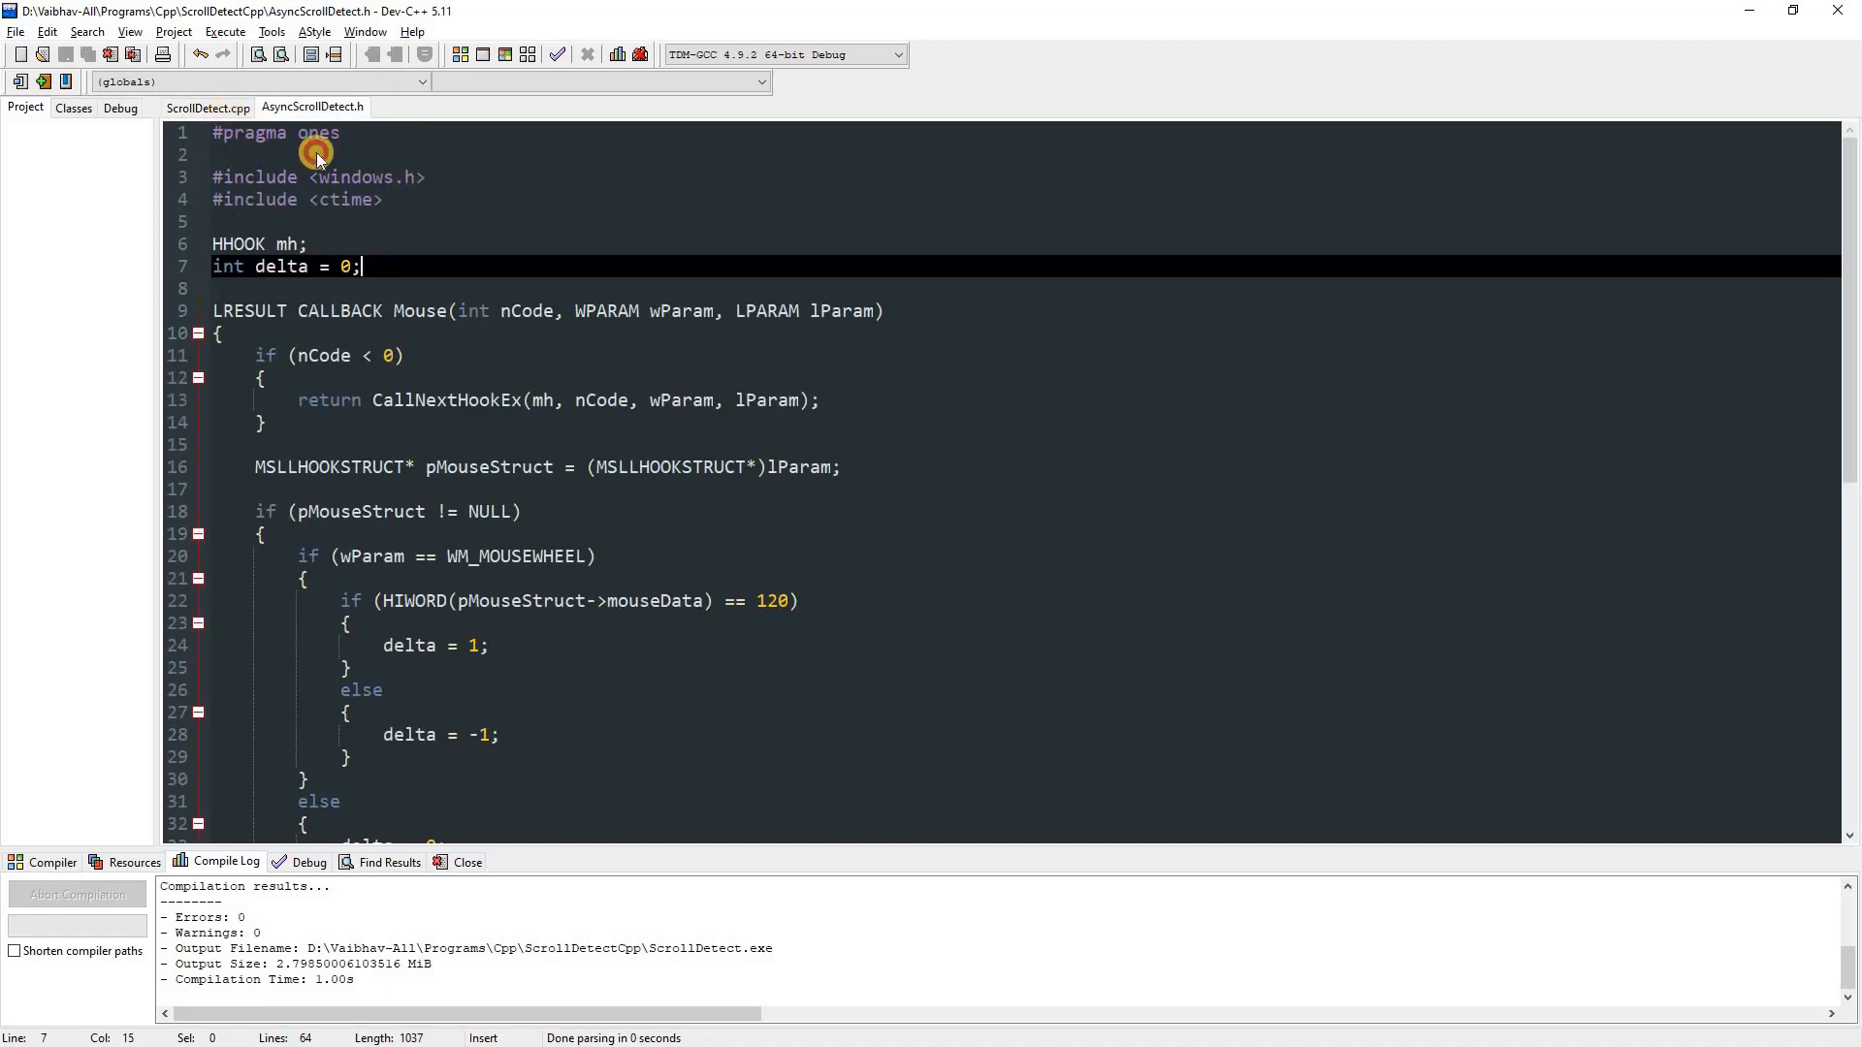
click(206, 107)
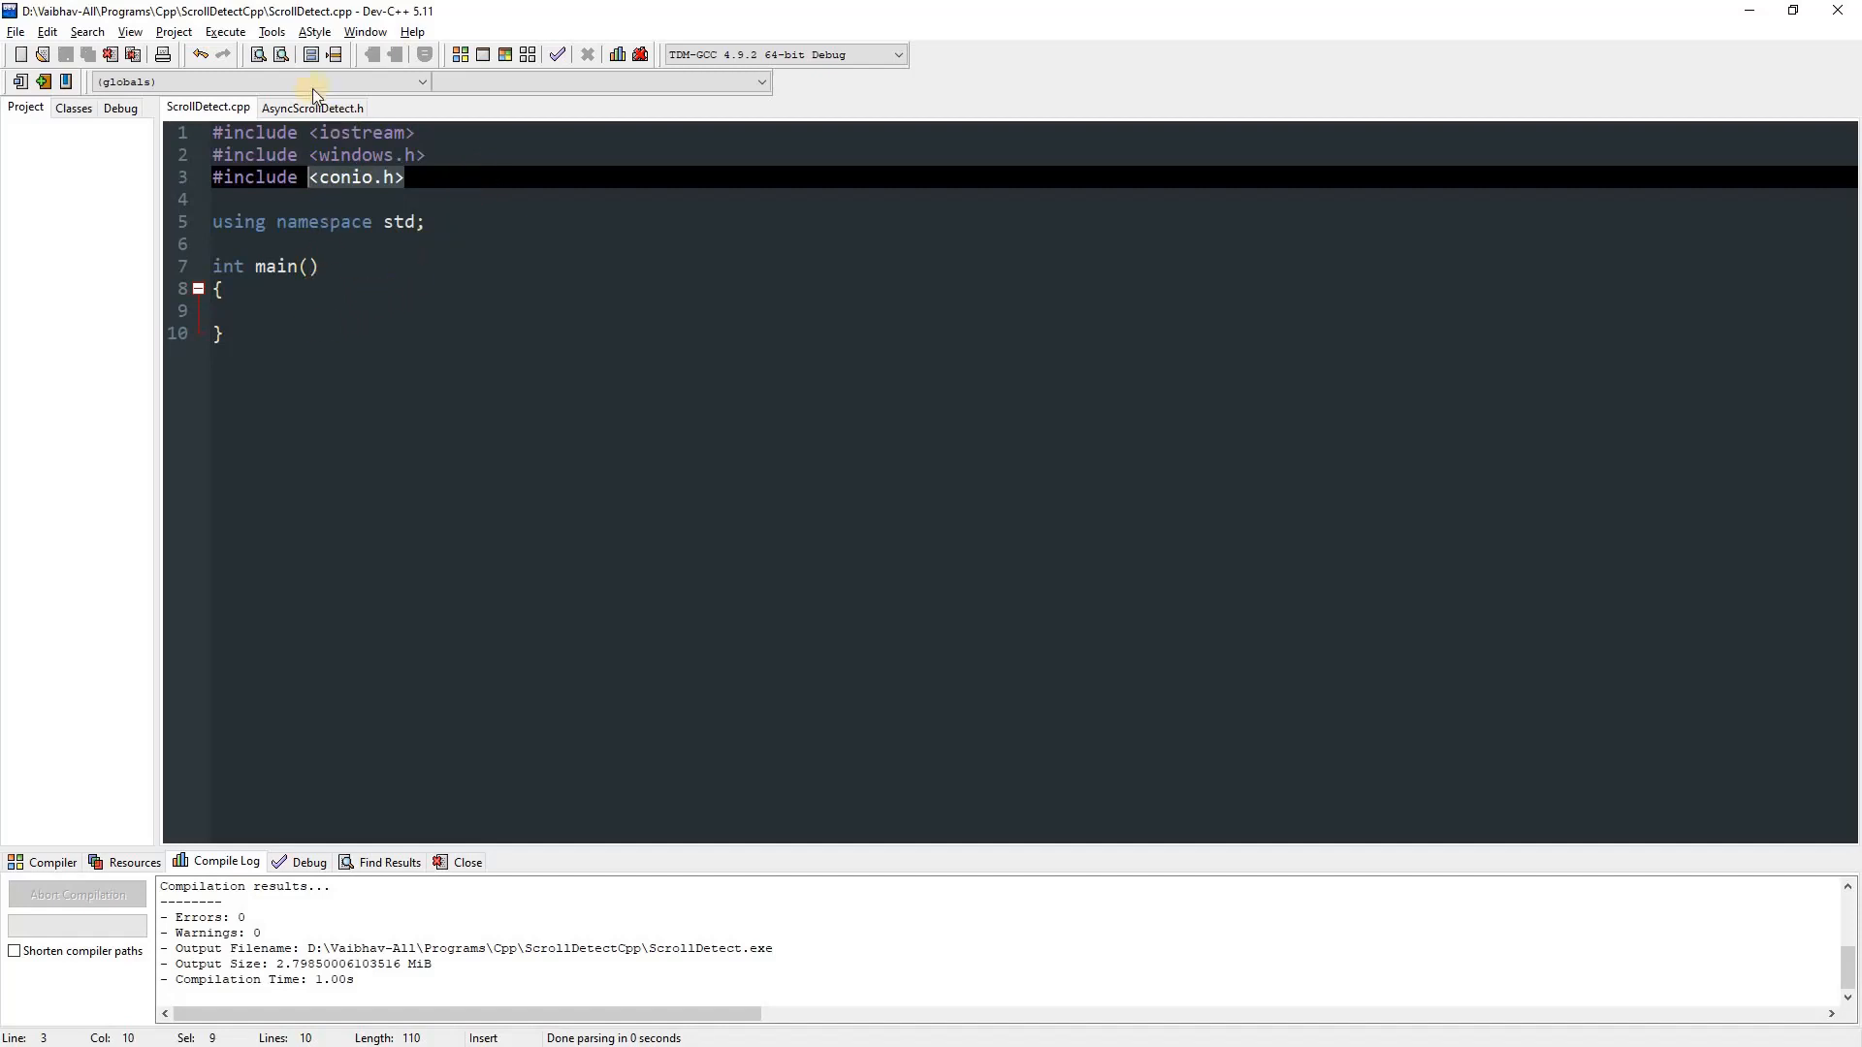
click(313, 107)
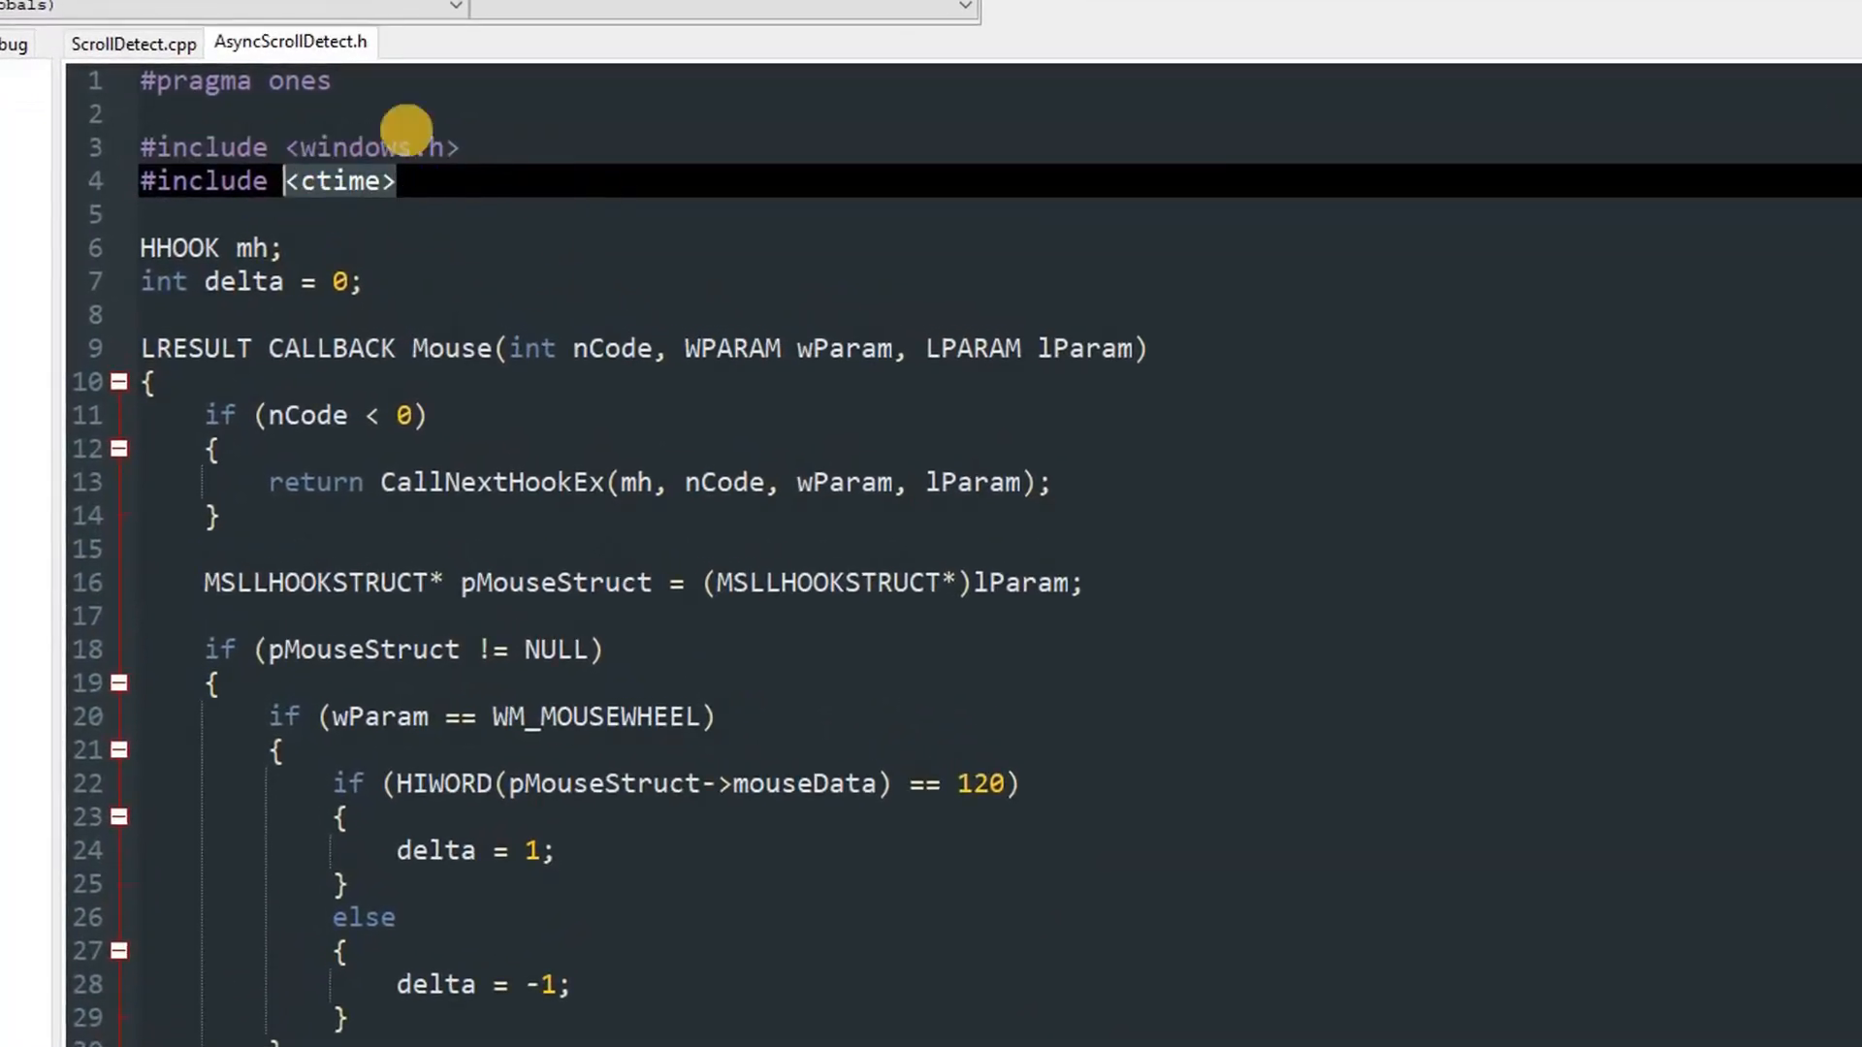
click(173, 248)
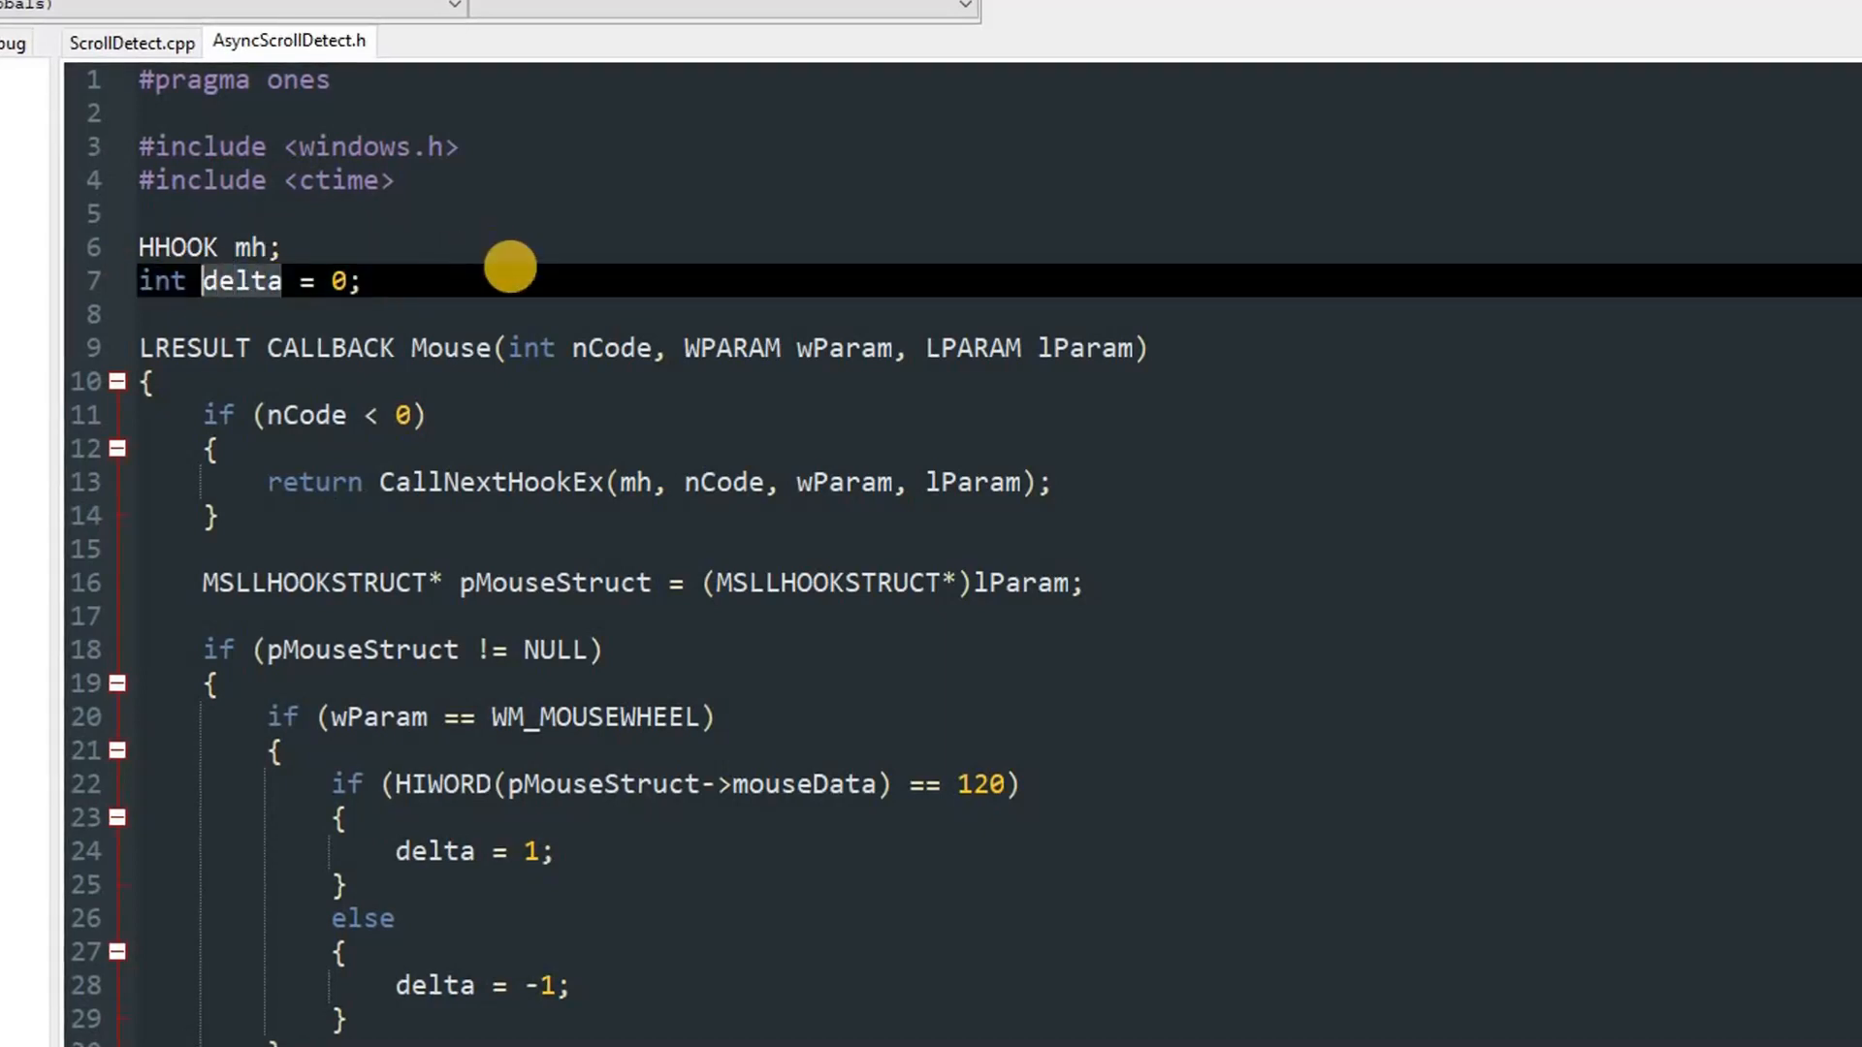
mouse_move(377, 300)
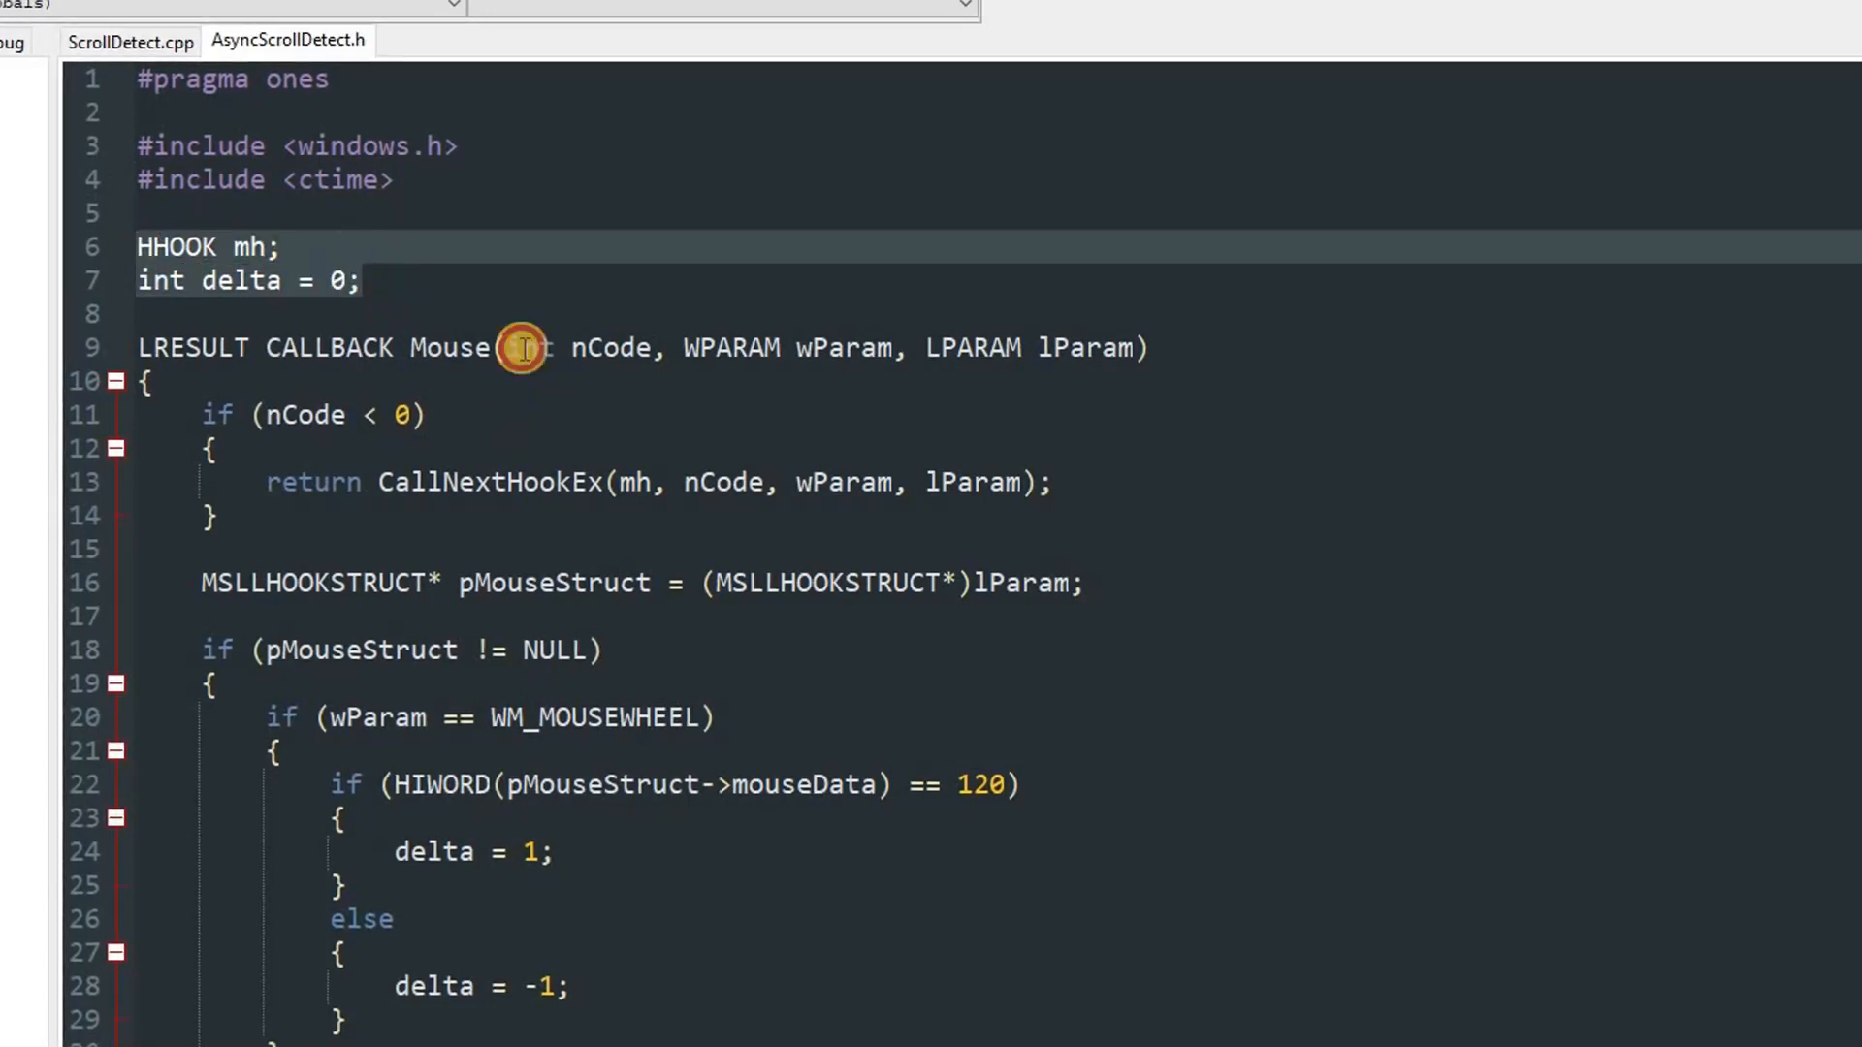
scroll(down, 3)
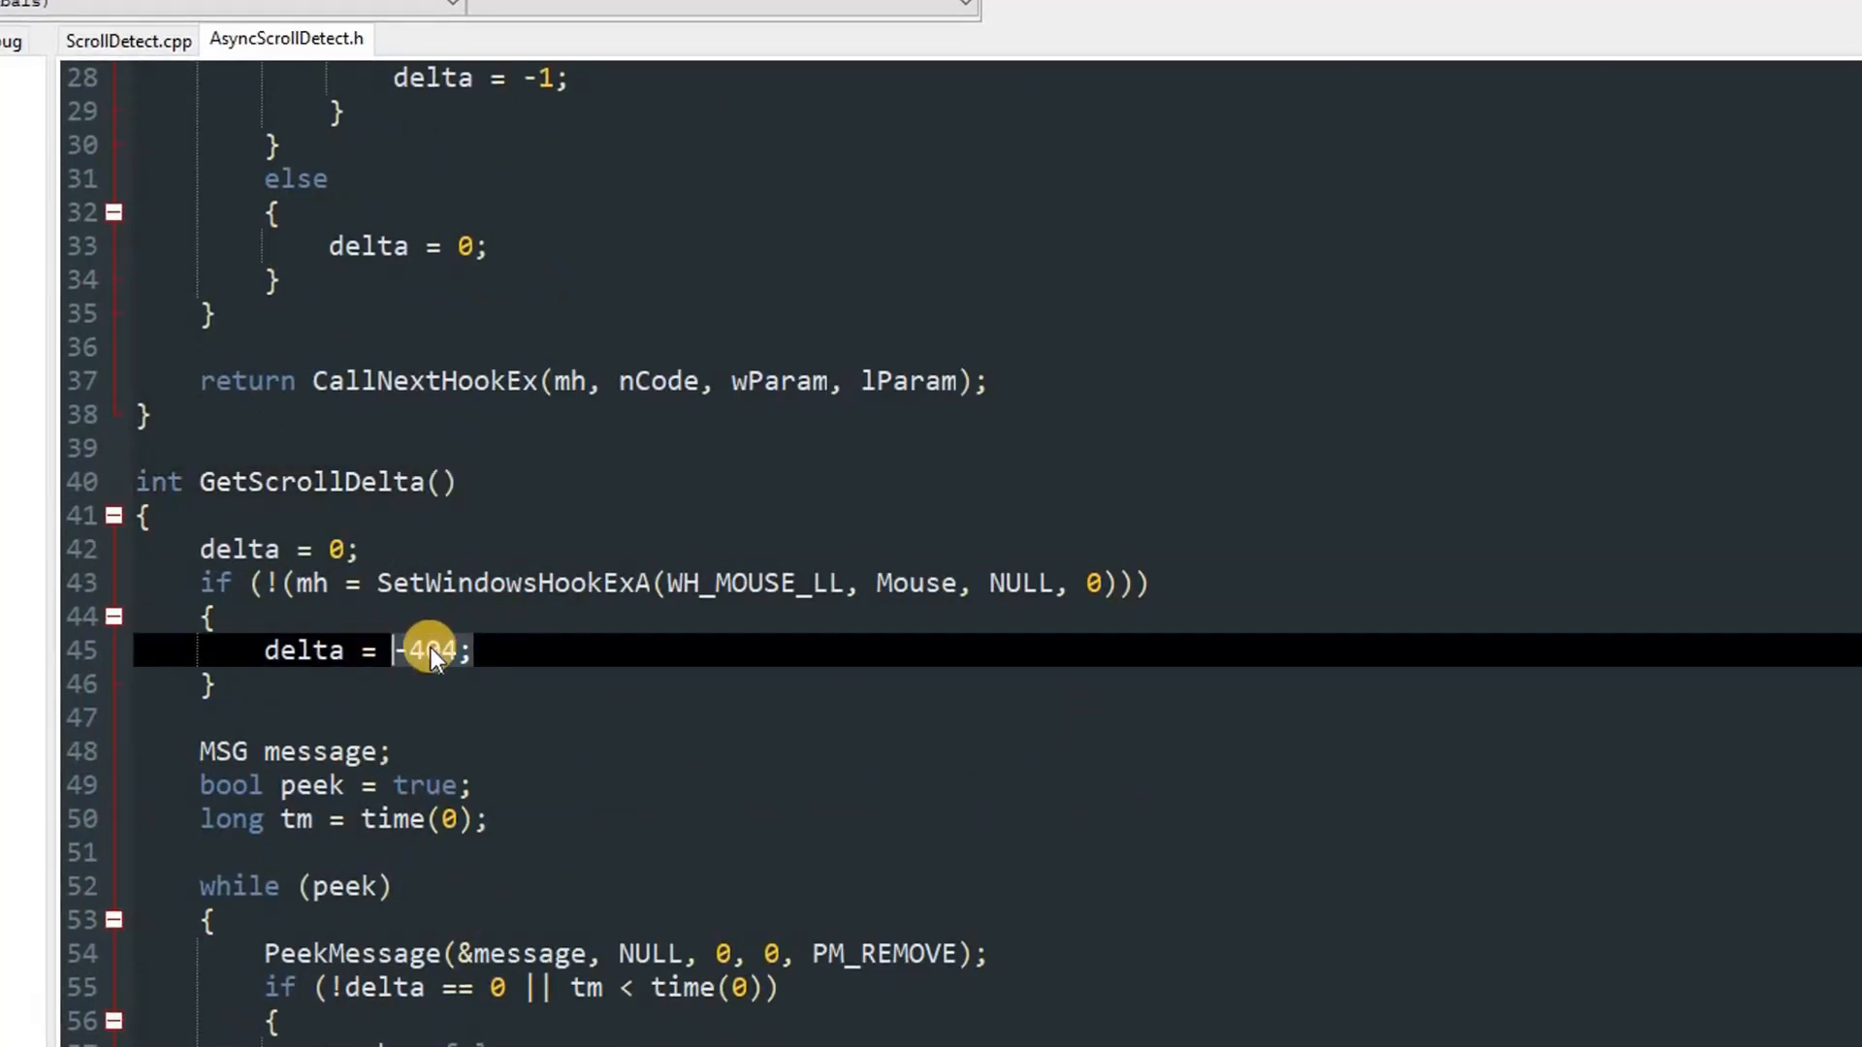
mouse_move(499, 651)
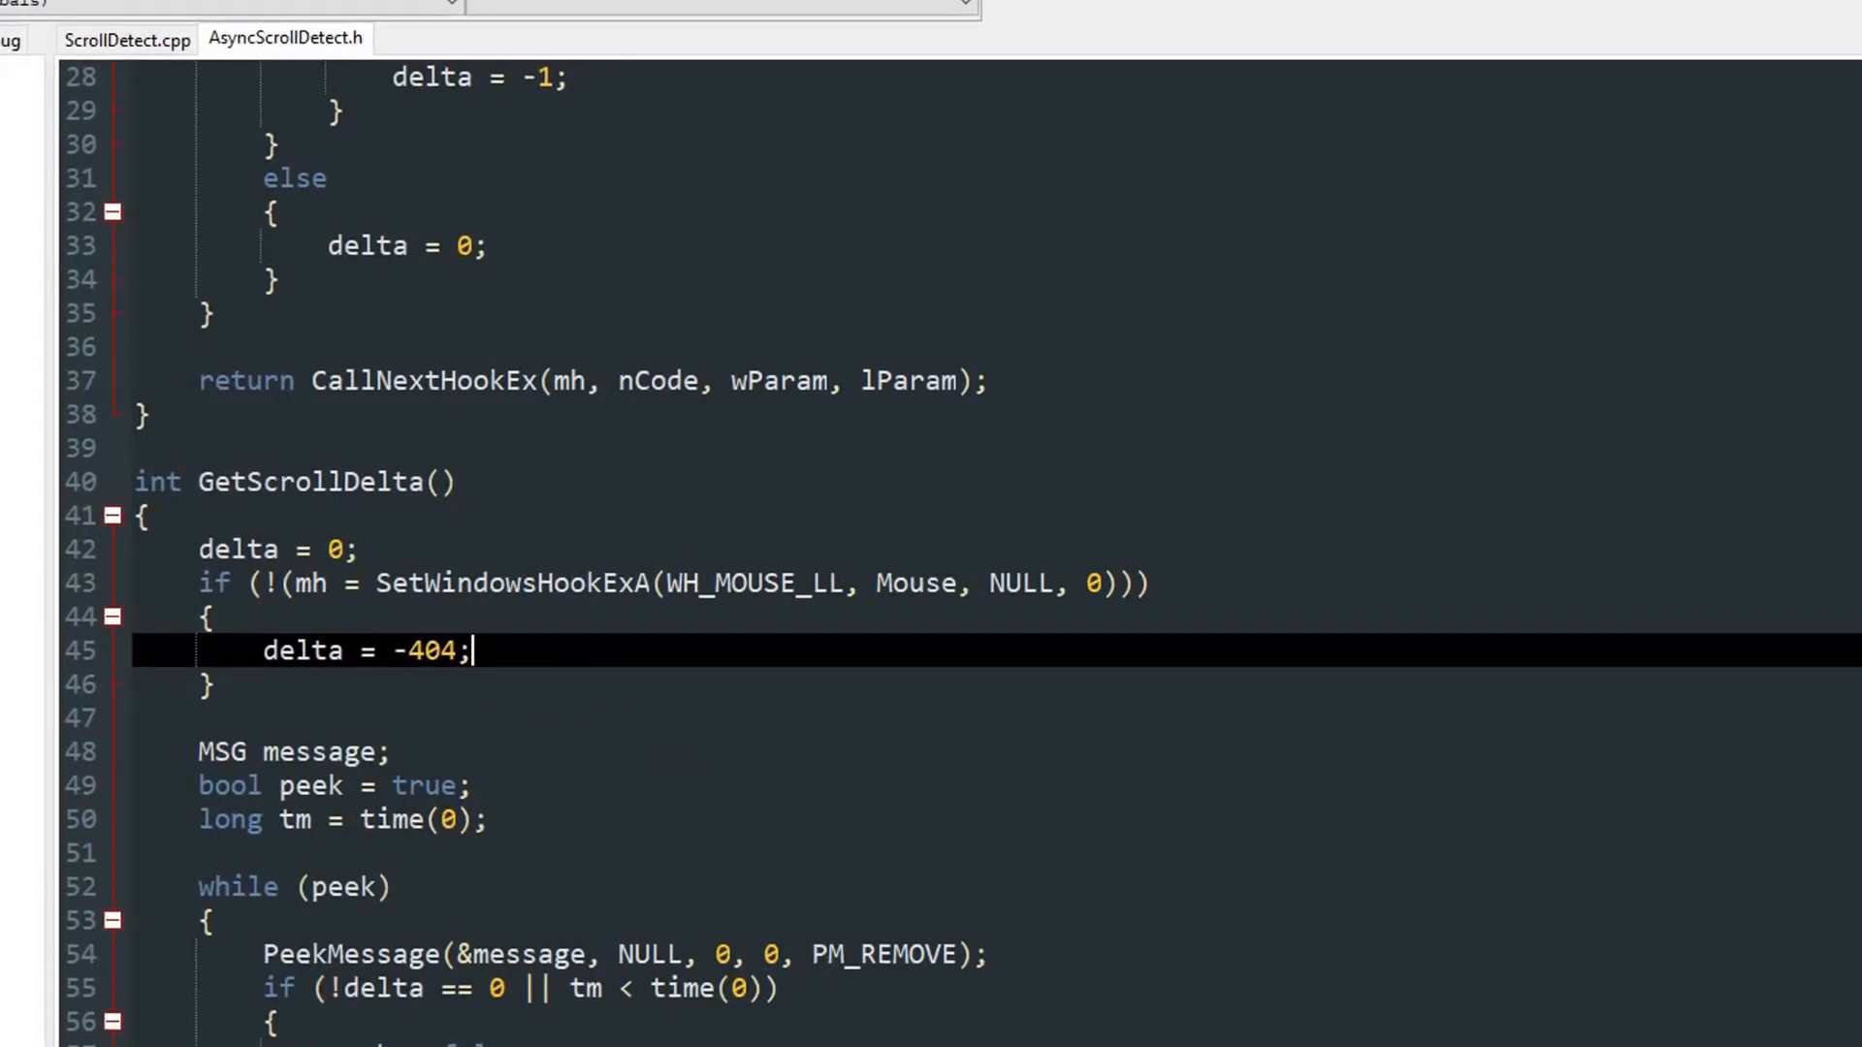
scroll(down, 3)
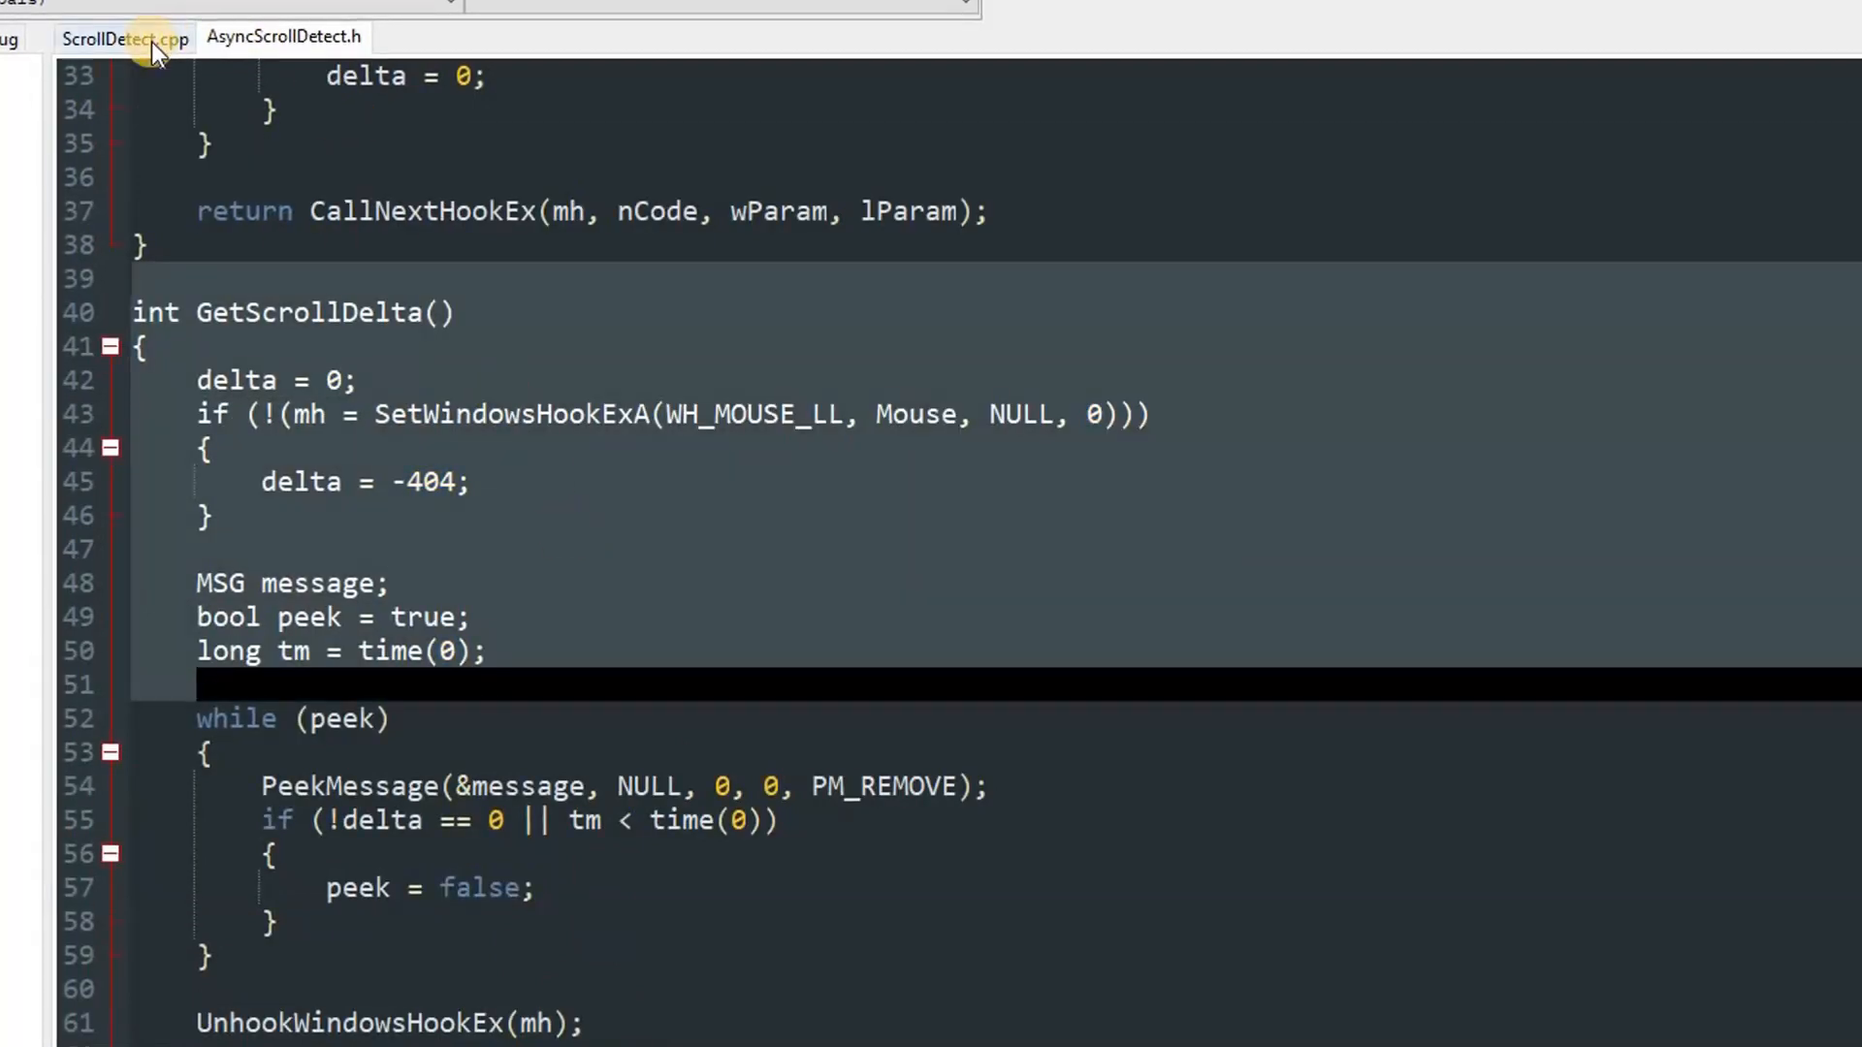
Add #include "AsyncScrollDetect.h" as the fourth include line of ScrollDetect.cpp
click(201, 684)
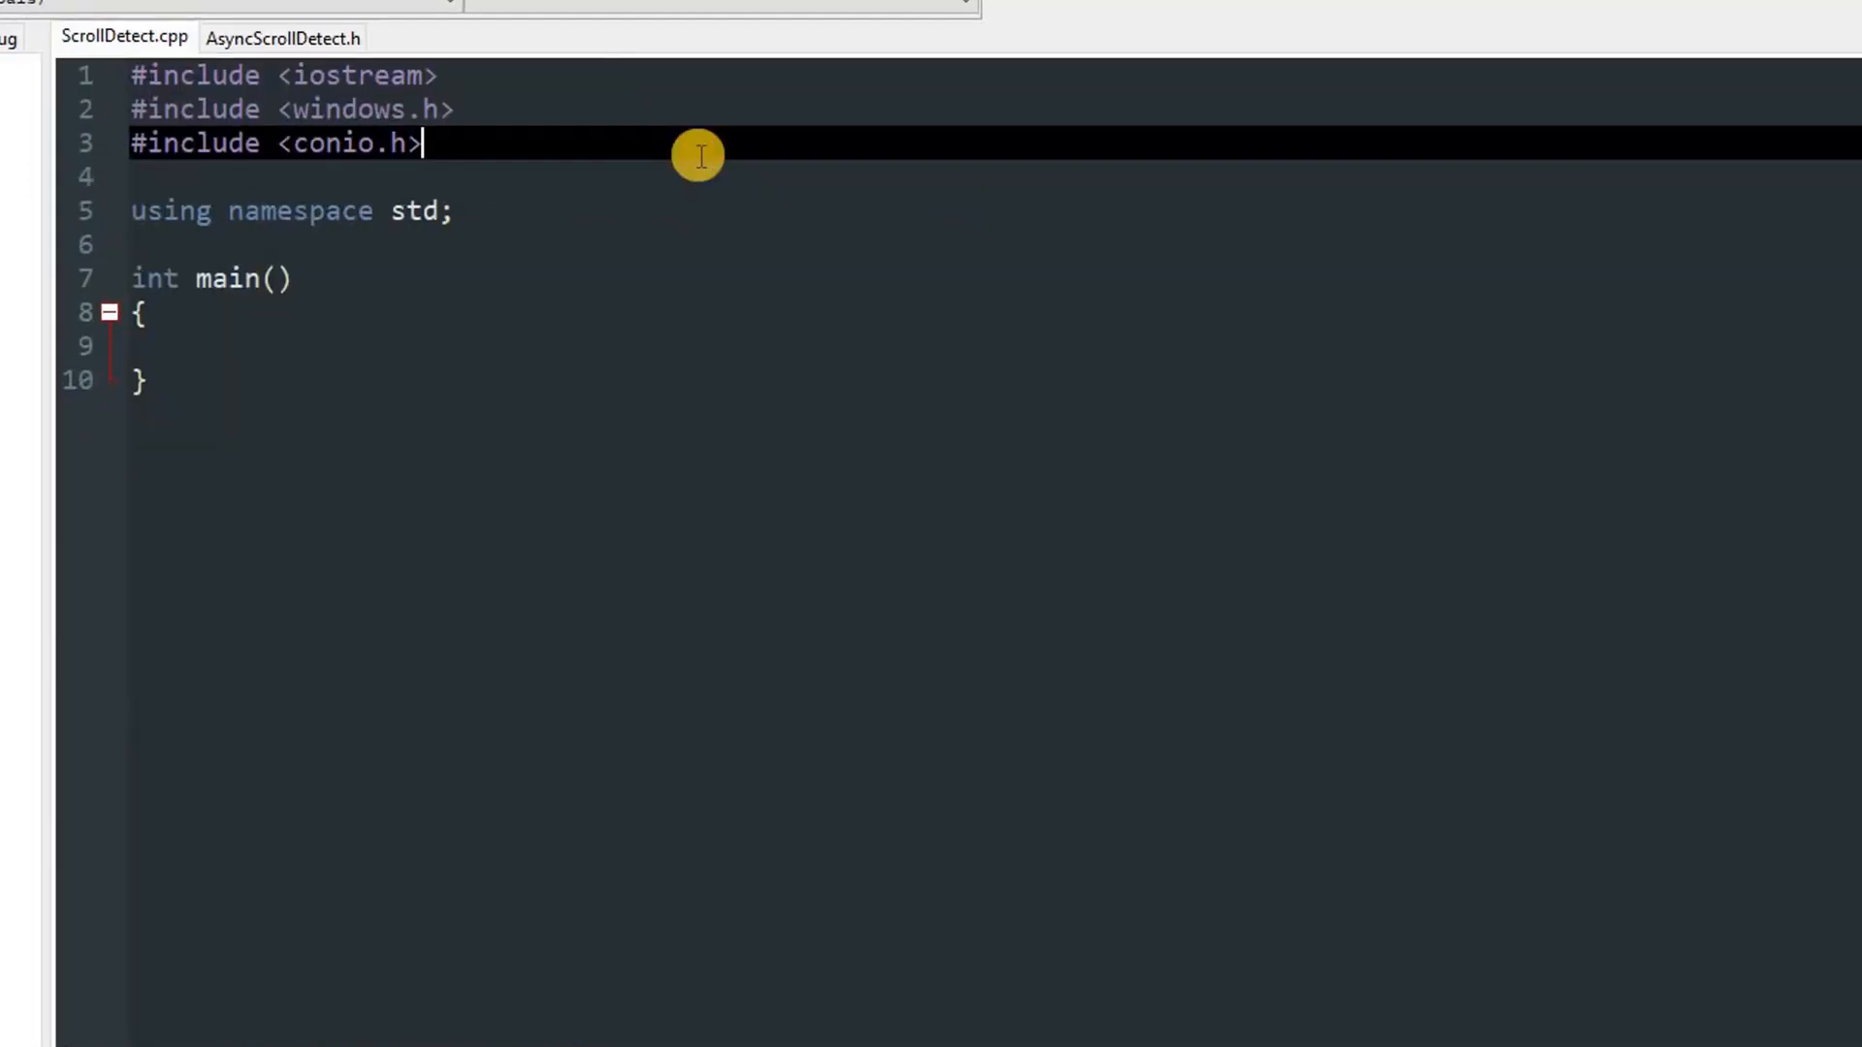
text(#)
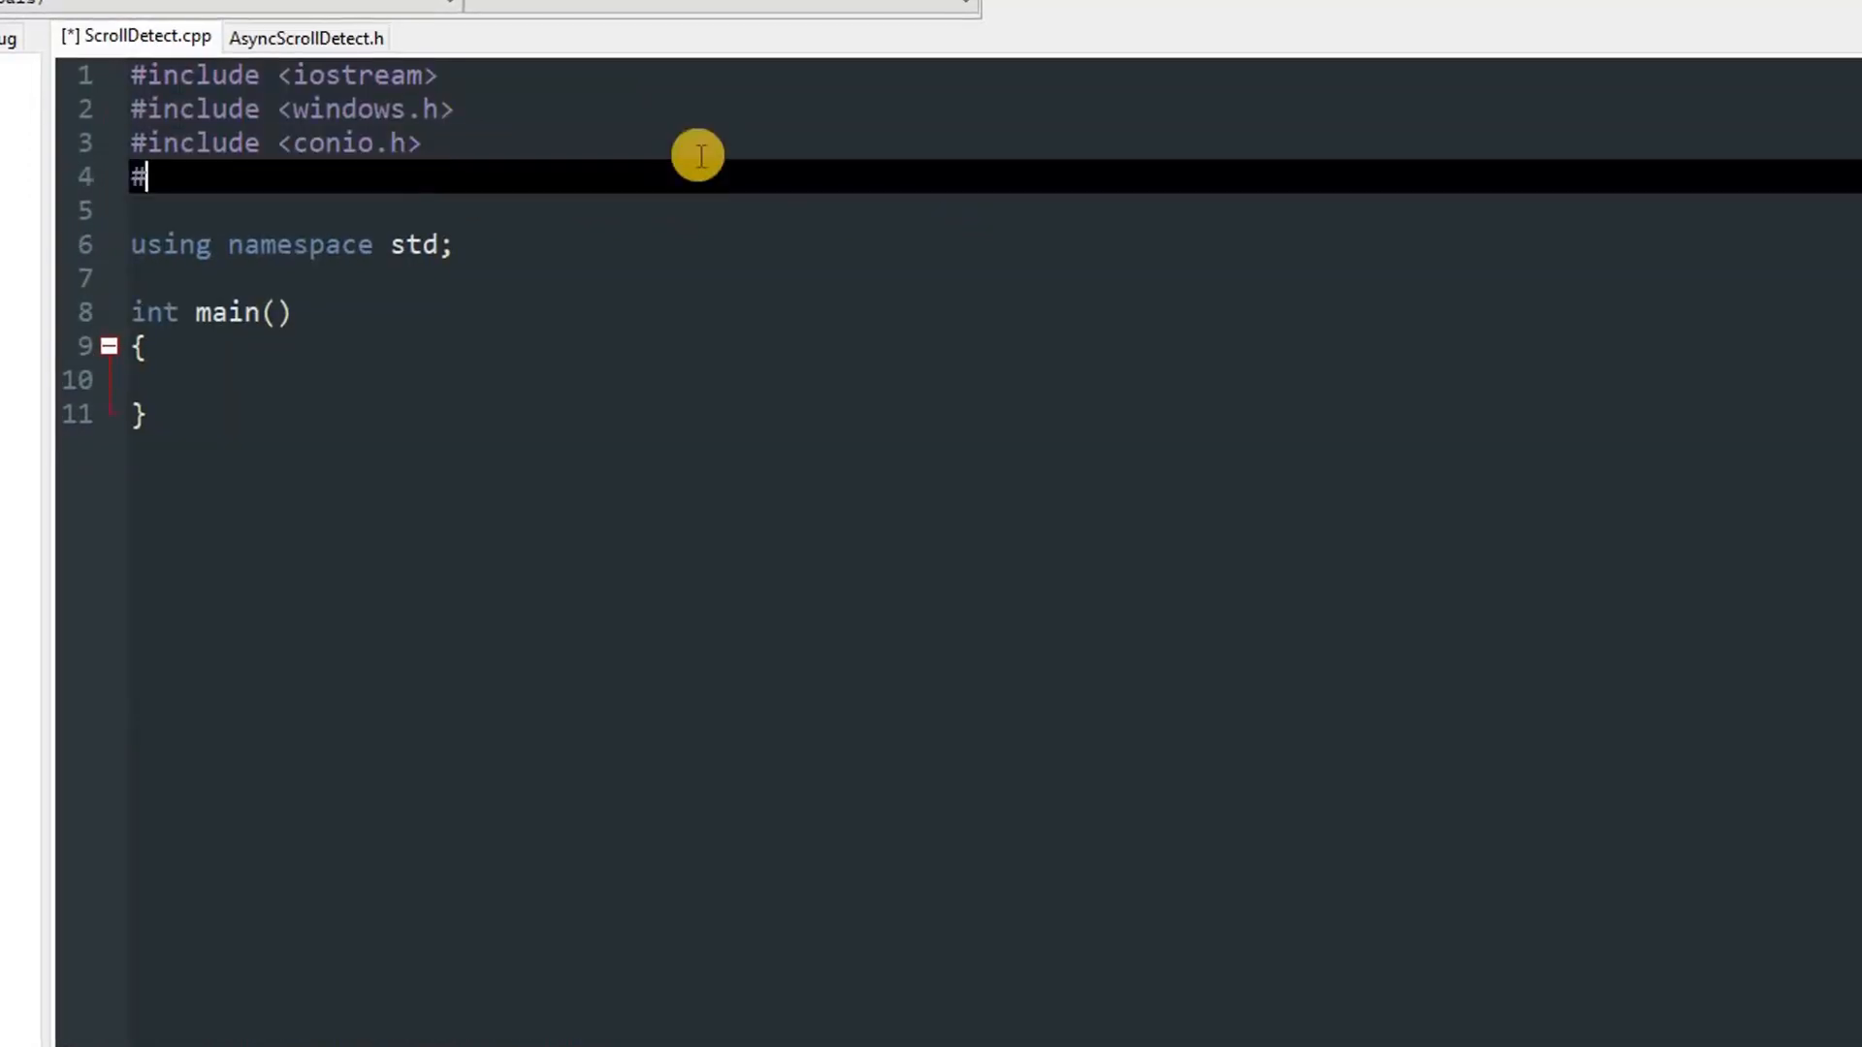
text(include >)
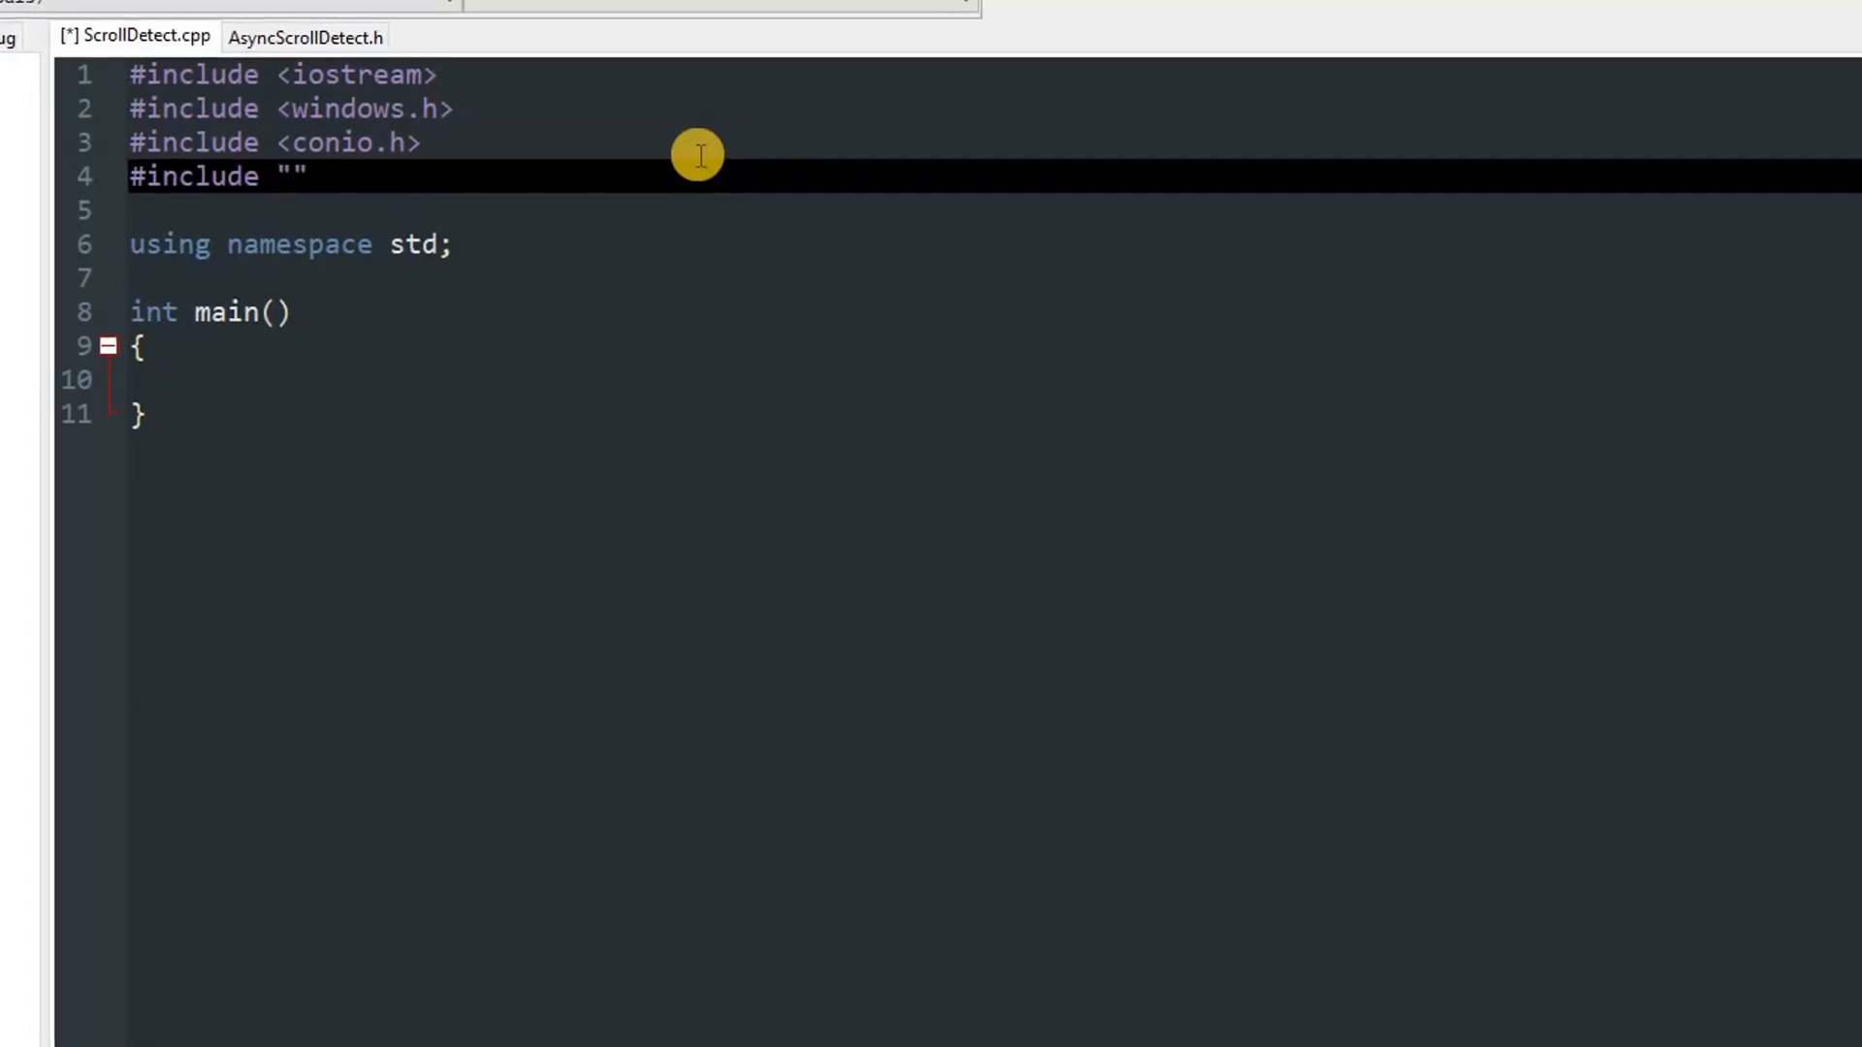
text(AsyncScrollDetect.h)
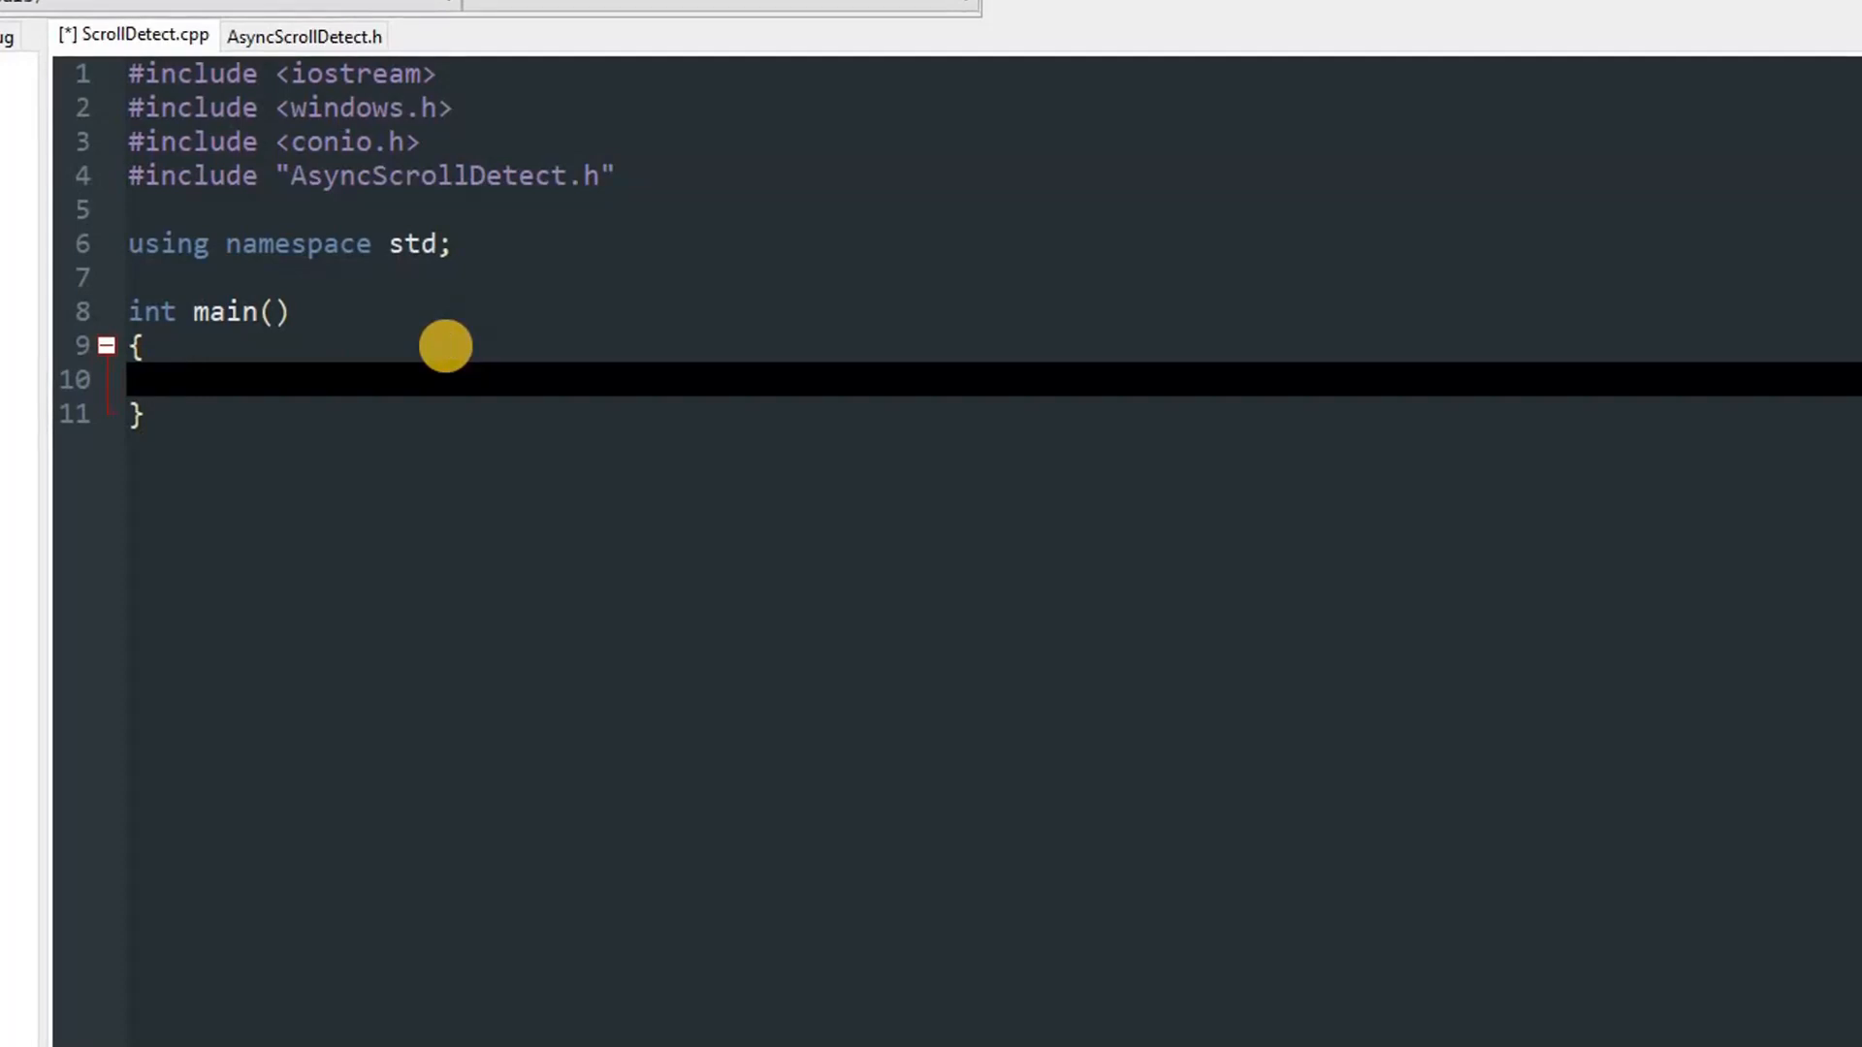
click(190, 377)
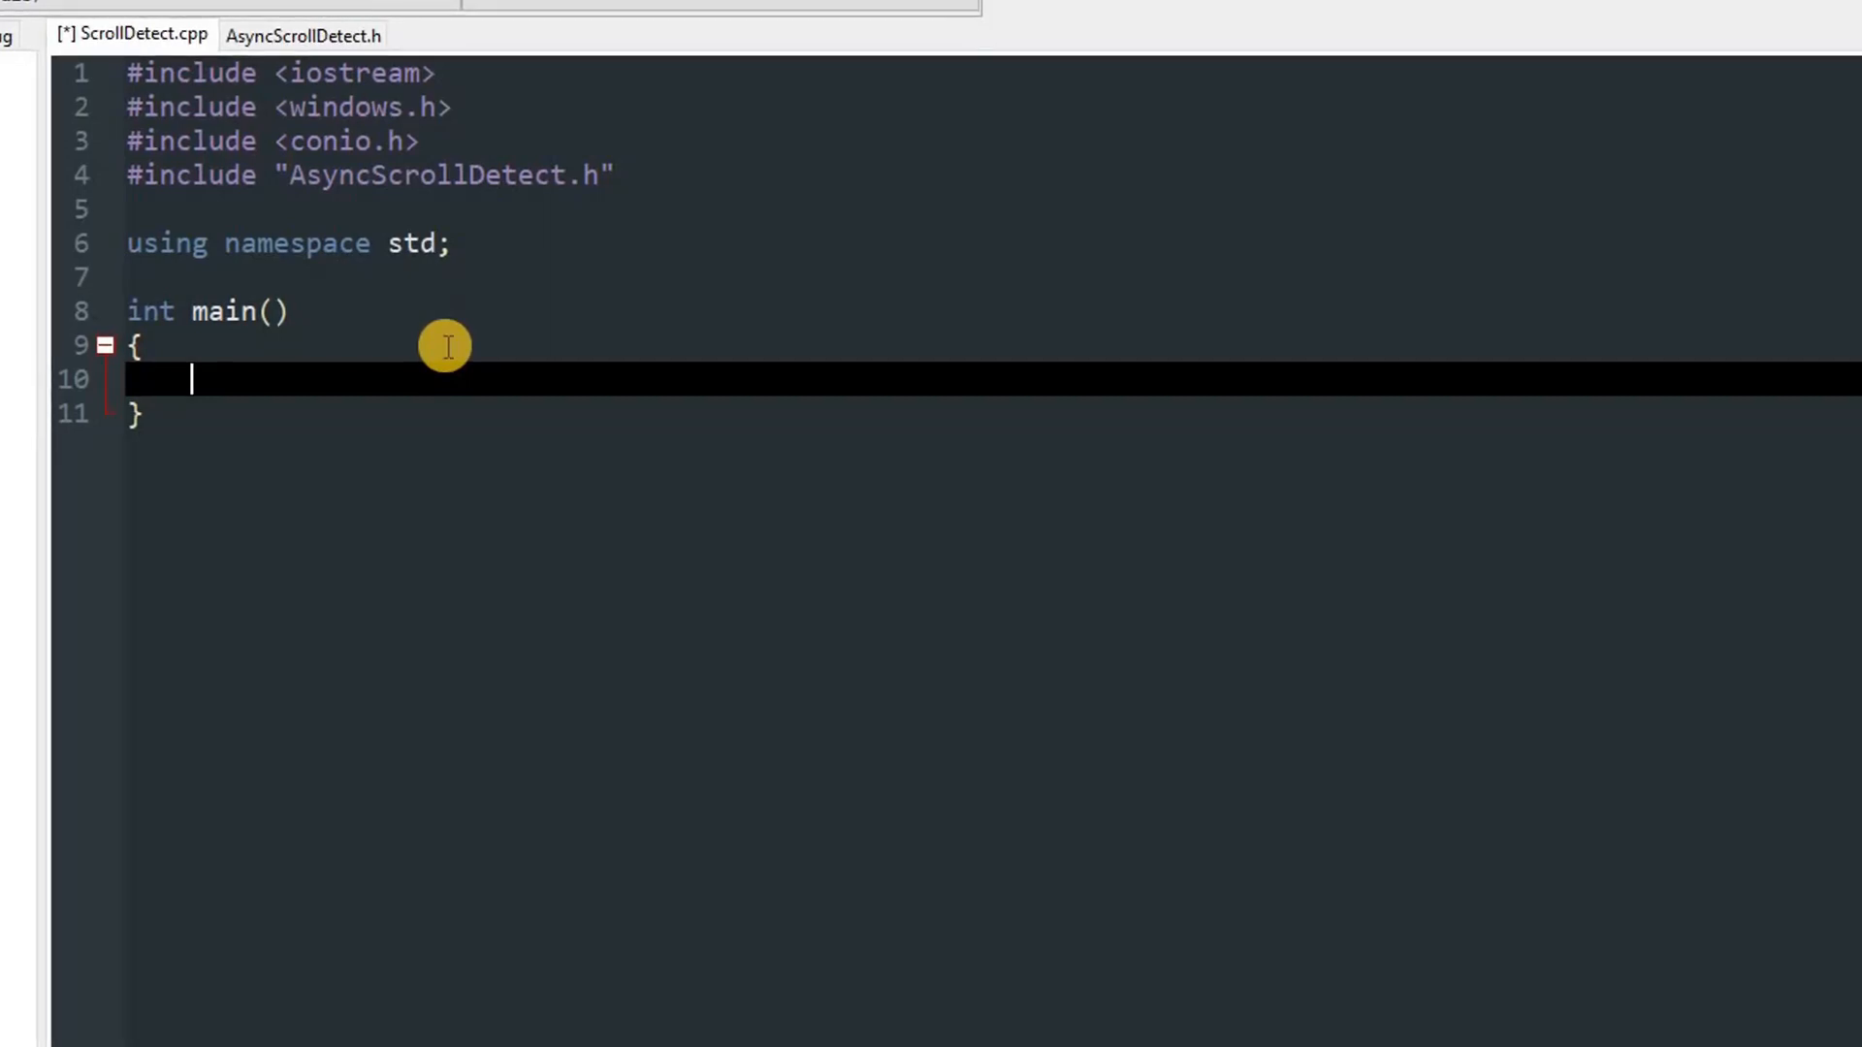
Write a while(1) loop reading int d = GetScrollDelta() and printing DOWN for -1
text(while (1)
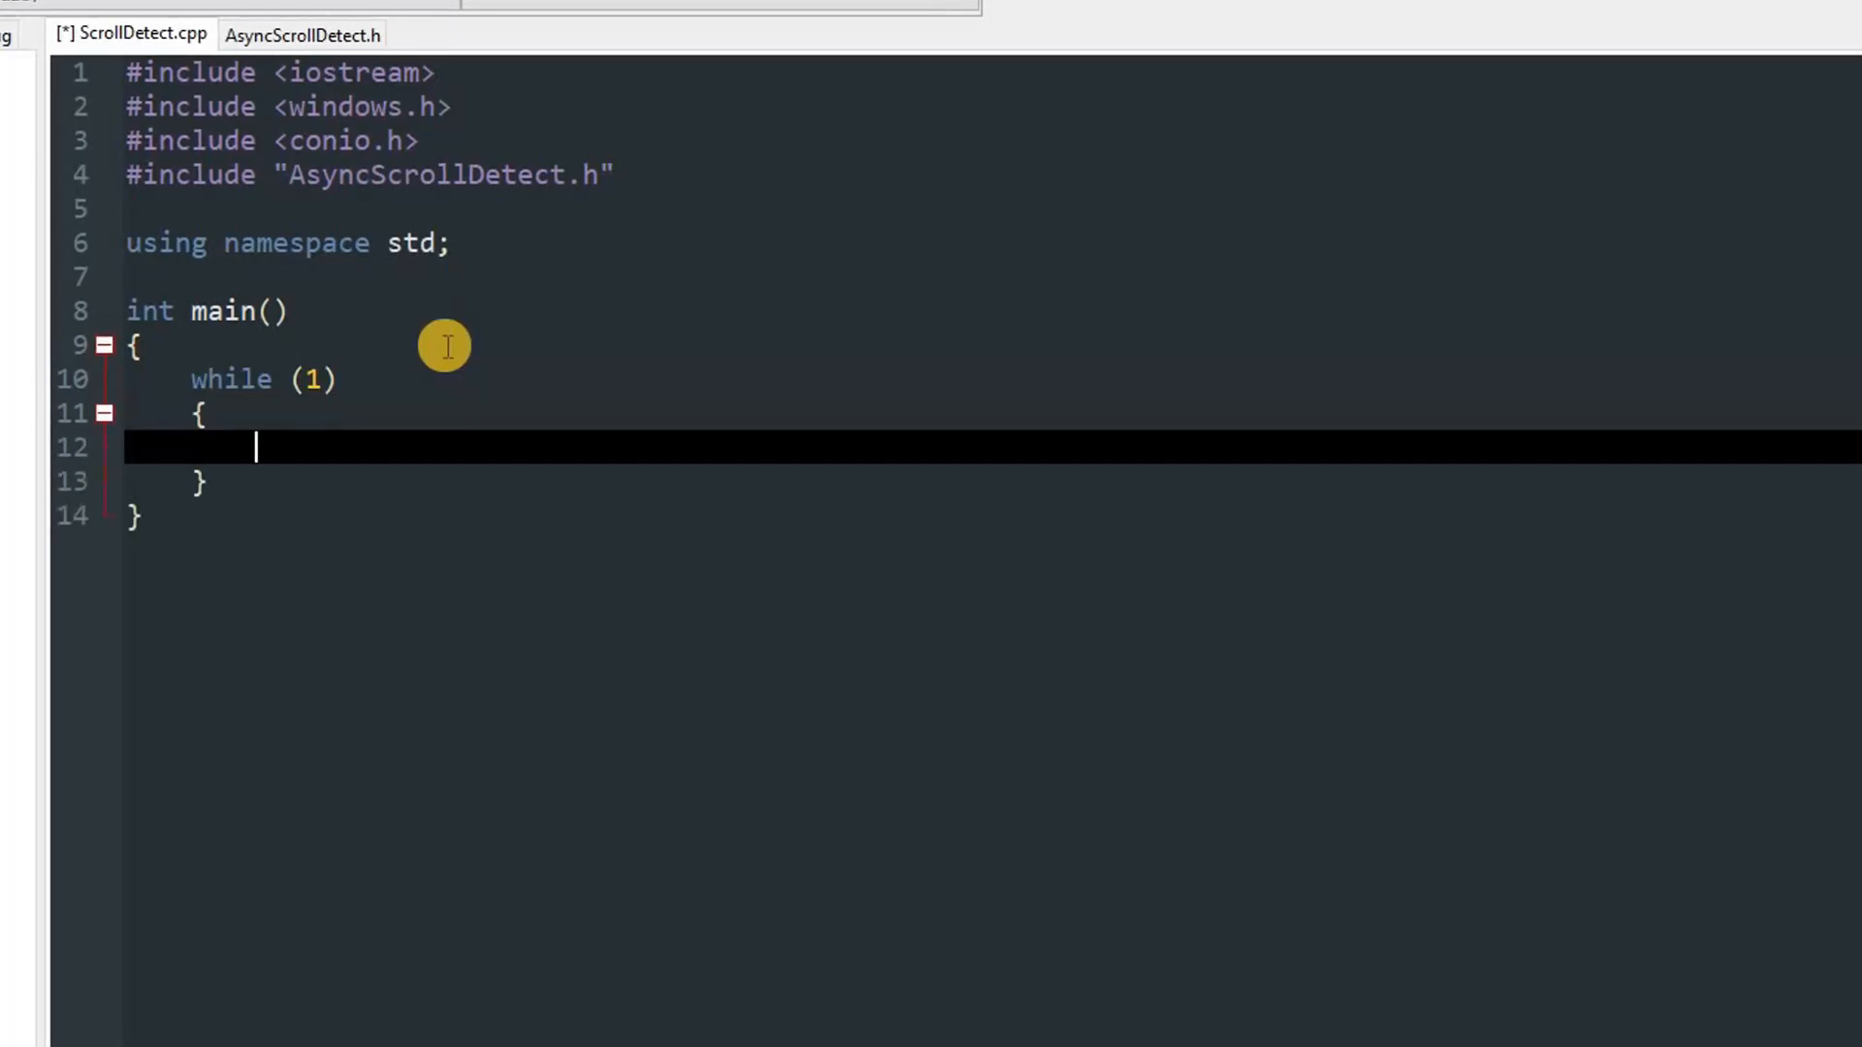
text(int)
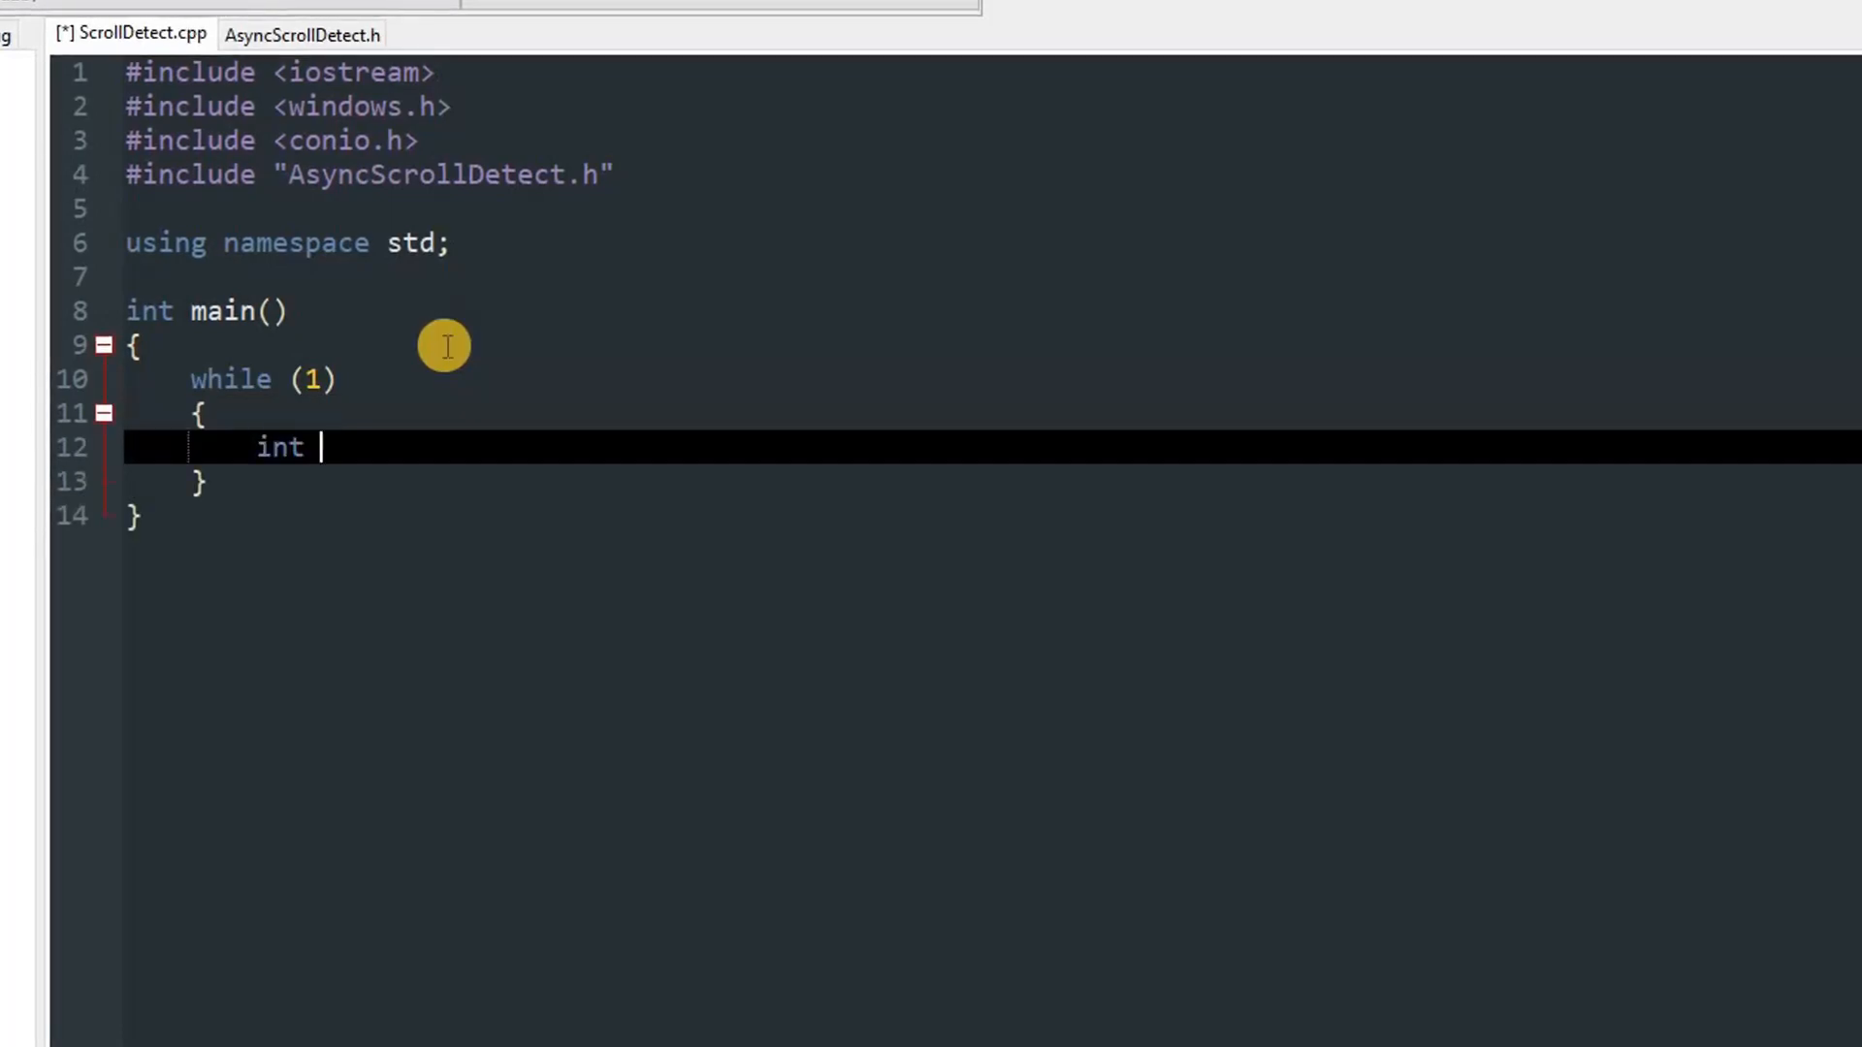
text(d = G)
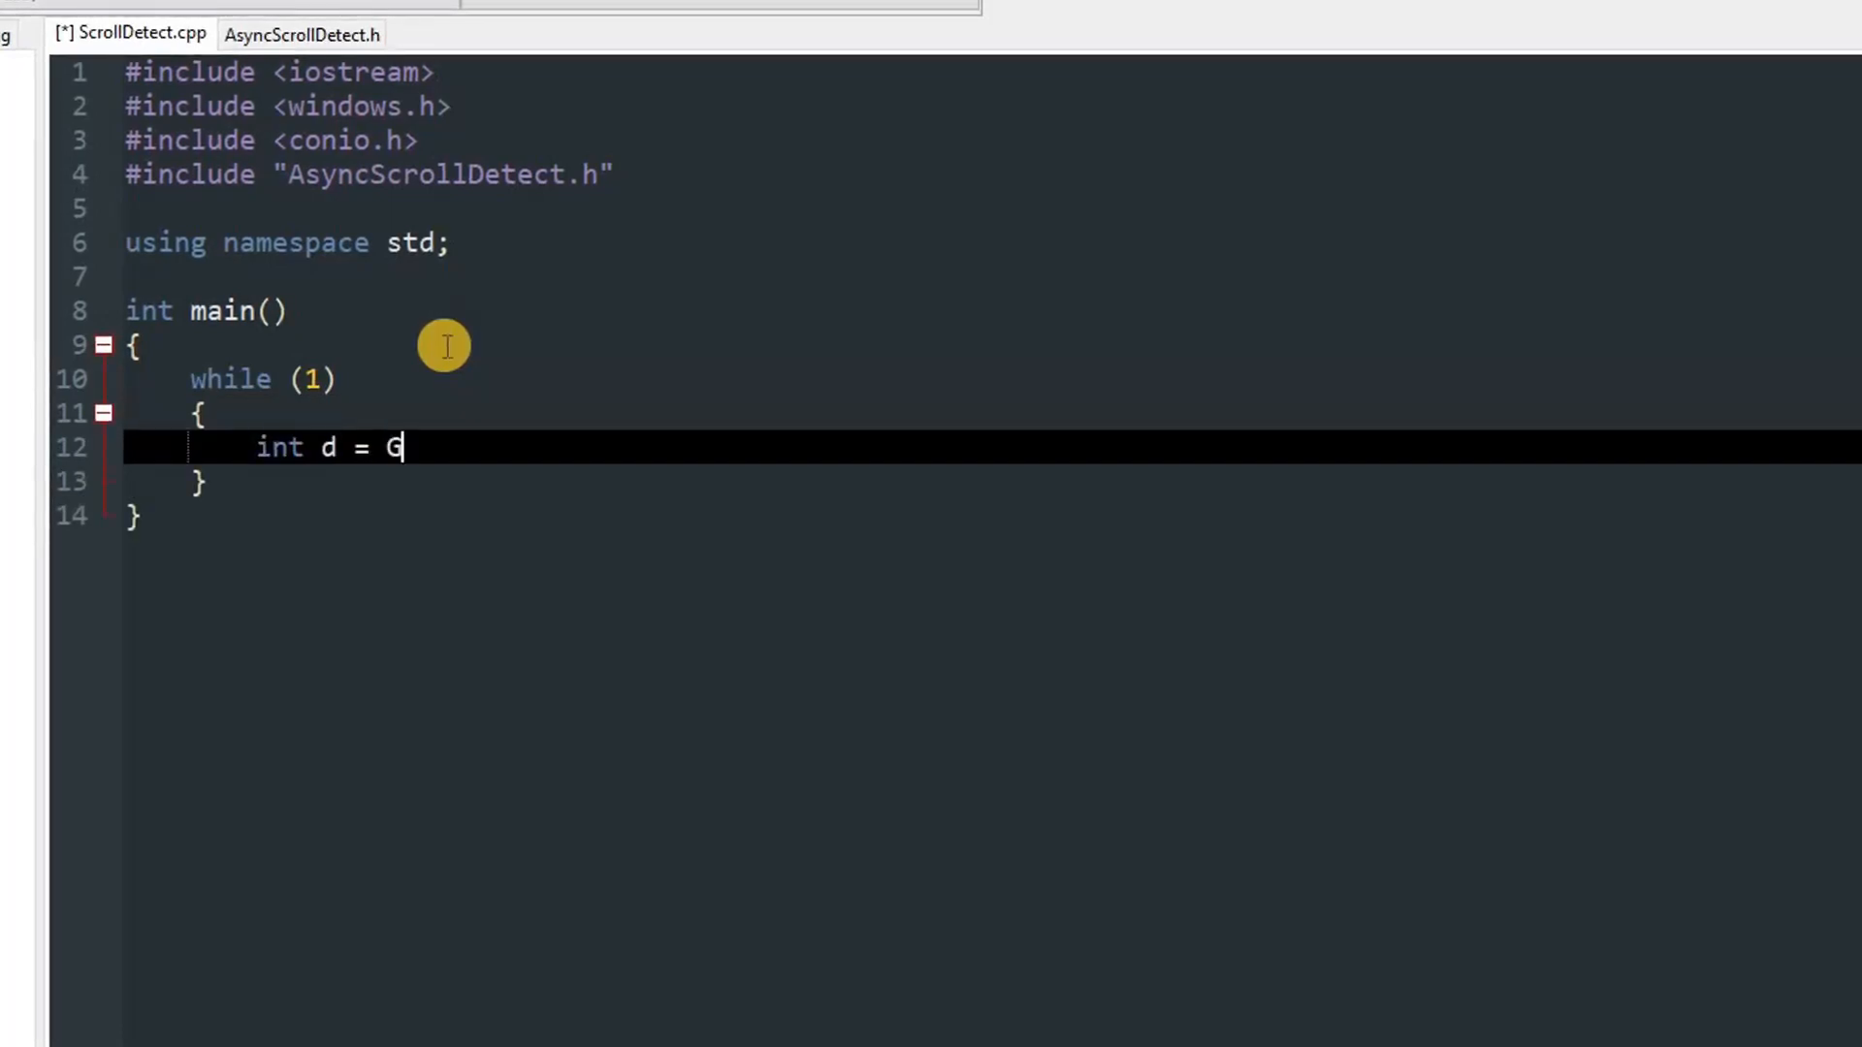
text(etScrollDelta();)
text(if (d ==)
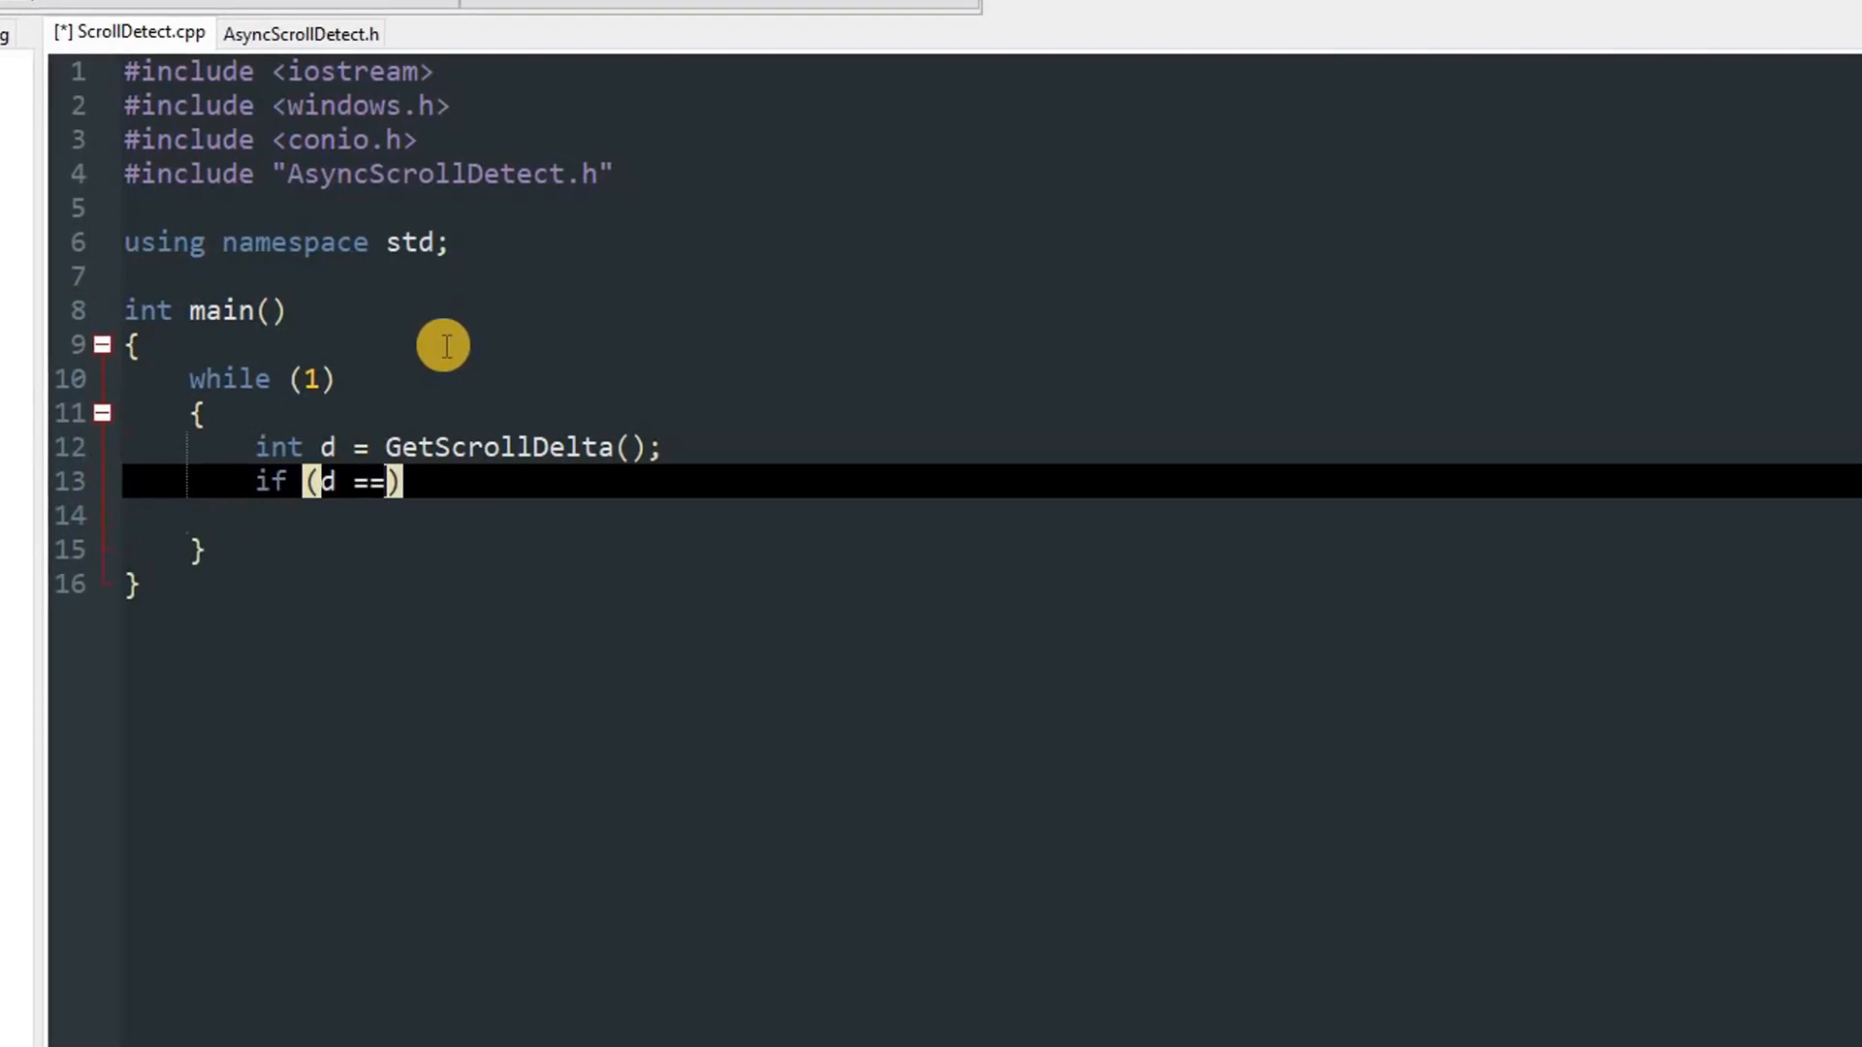
text(-1)
text(cout<<"DOWN"<<endl;)
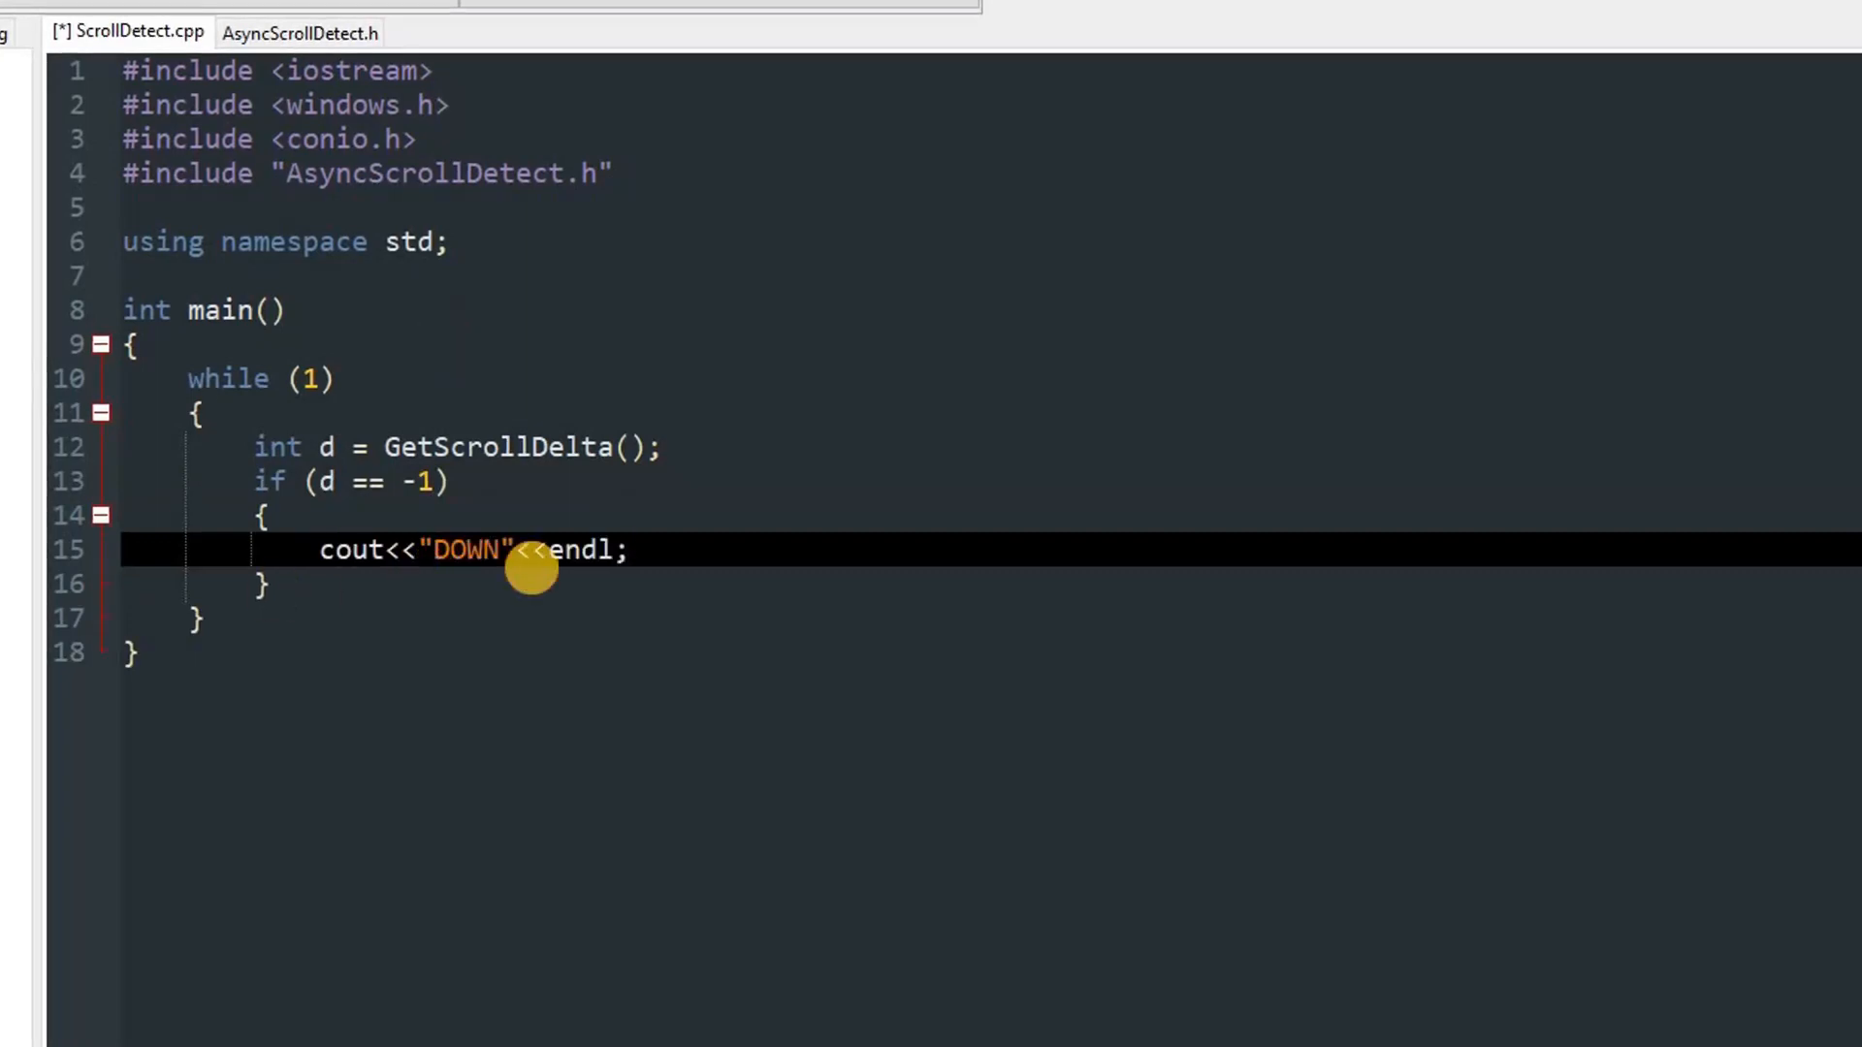
Add else if (d == 1) printing UP and else printing d with endl, then save
text(else if ()
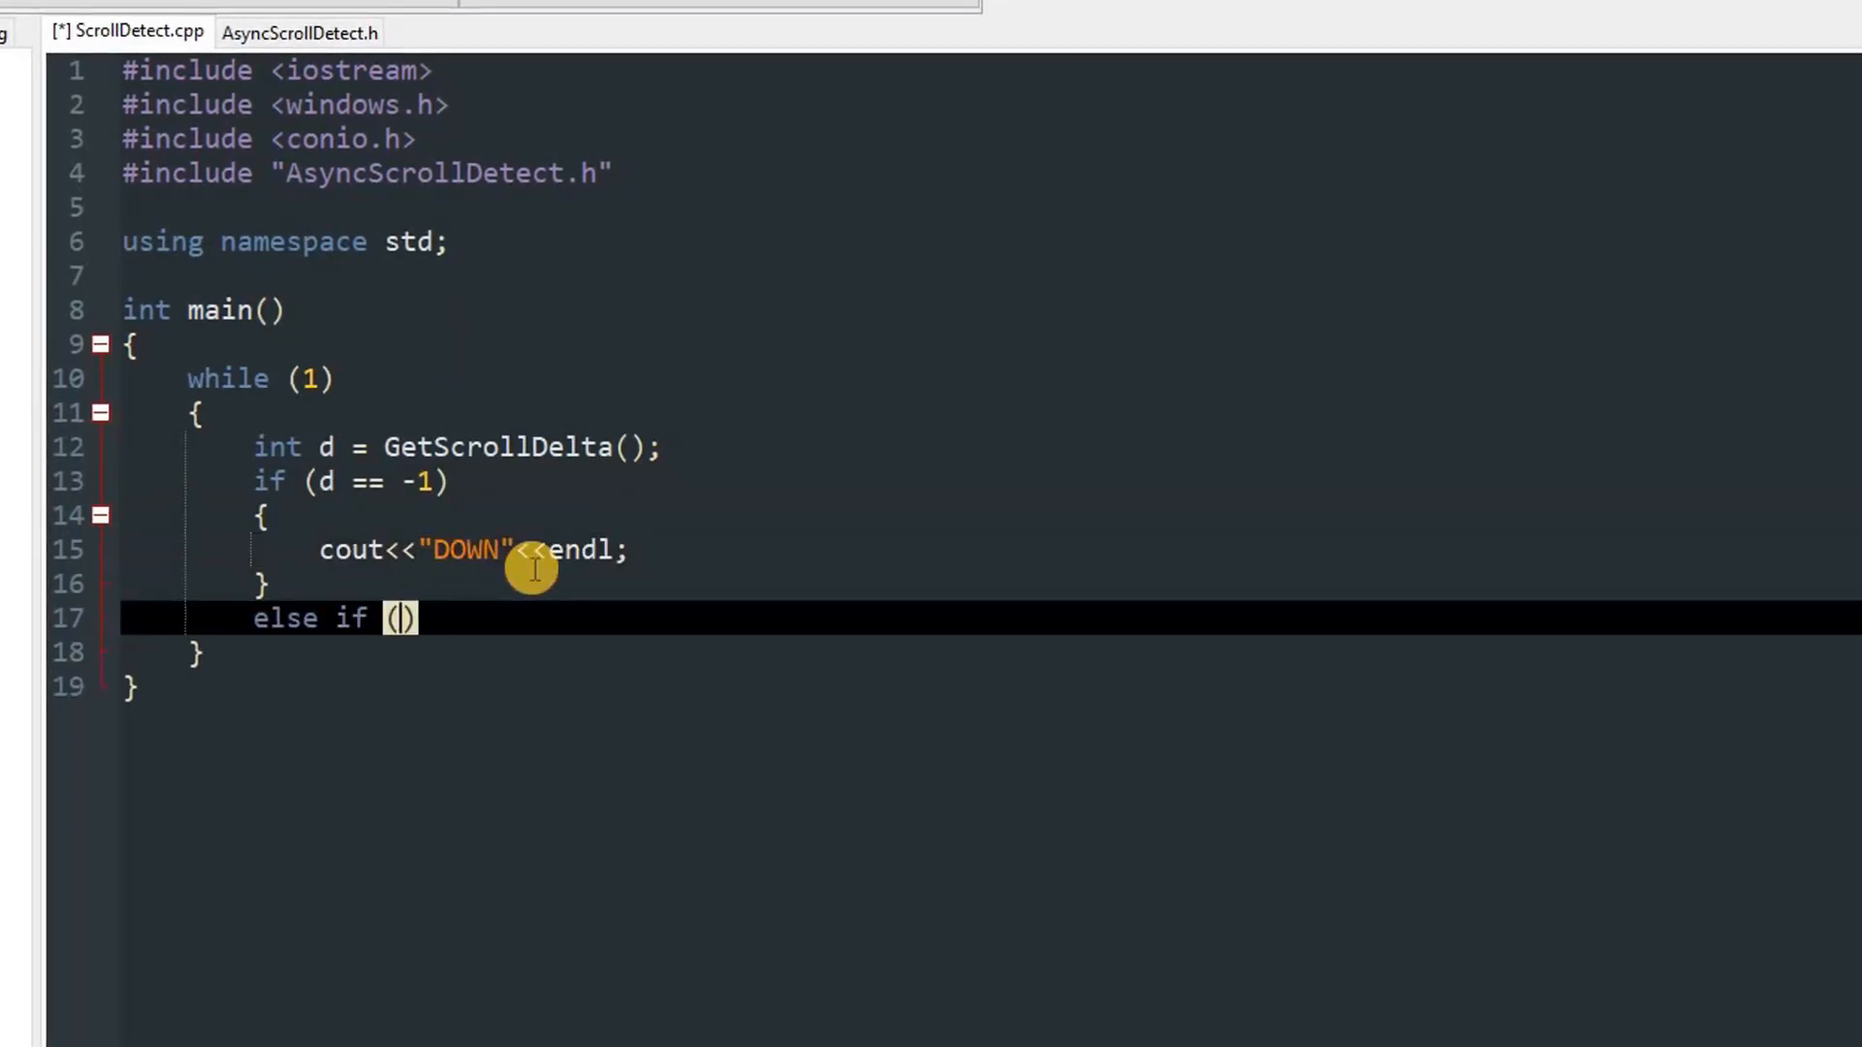
text(d == 1)
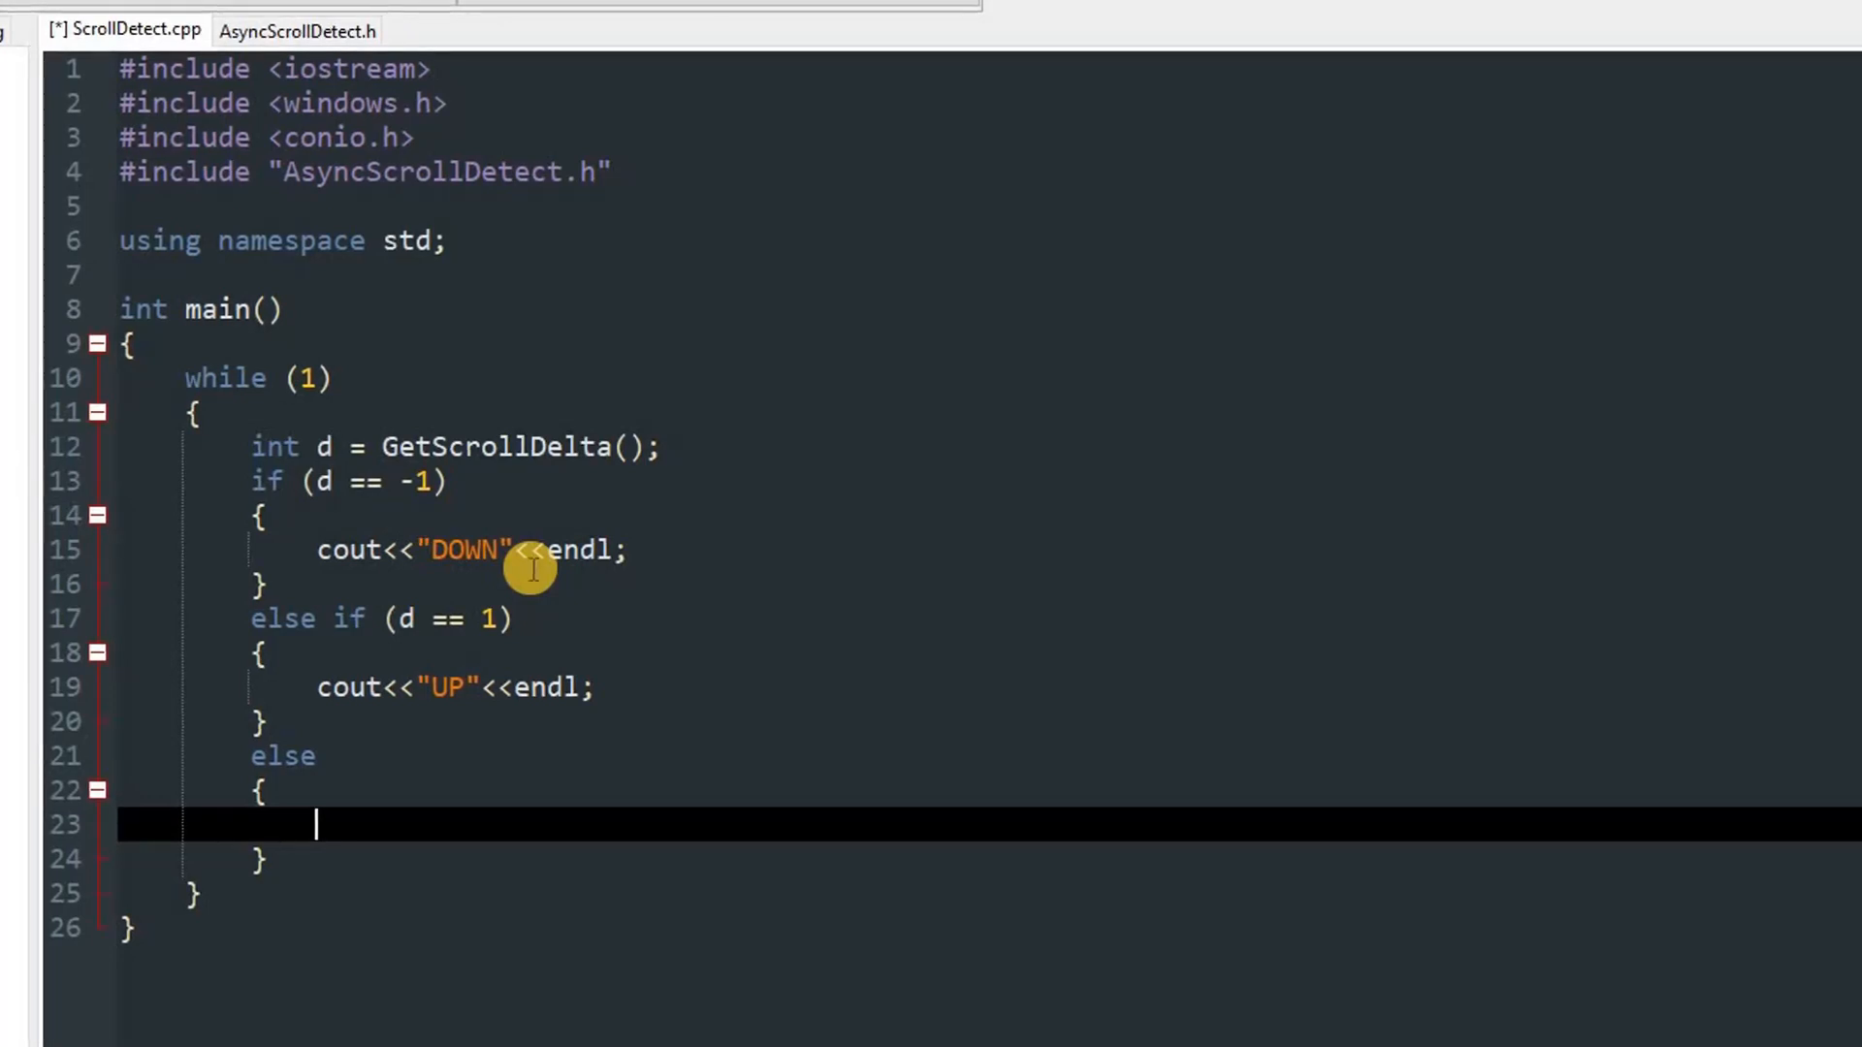
text(cout<<)
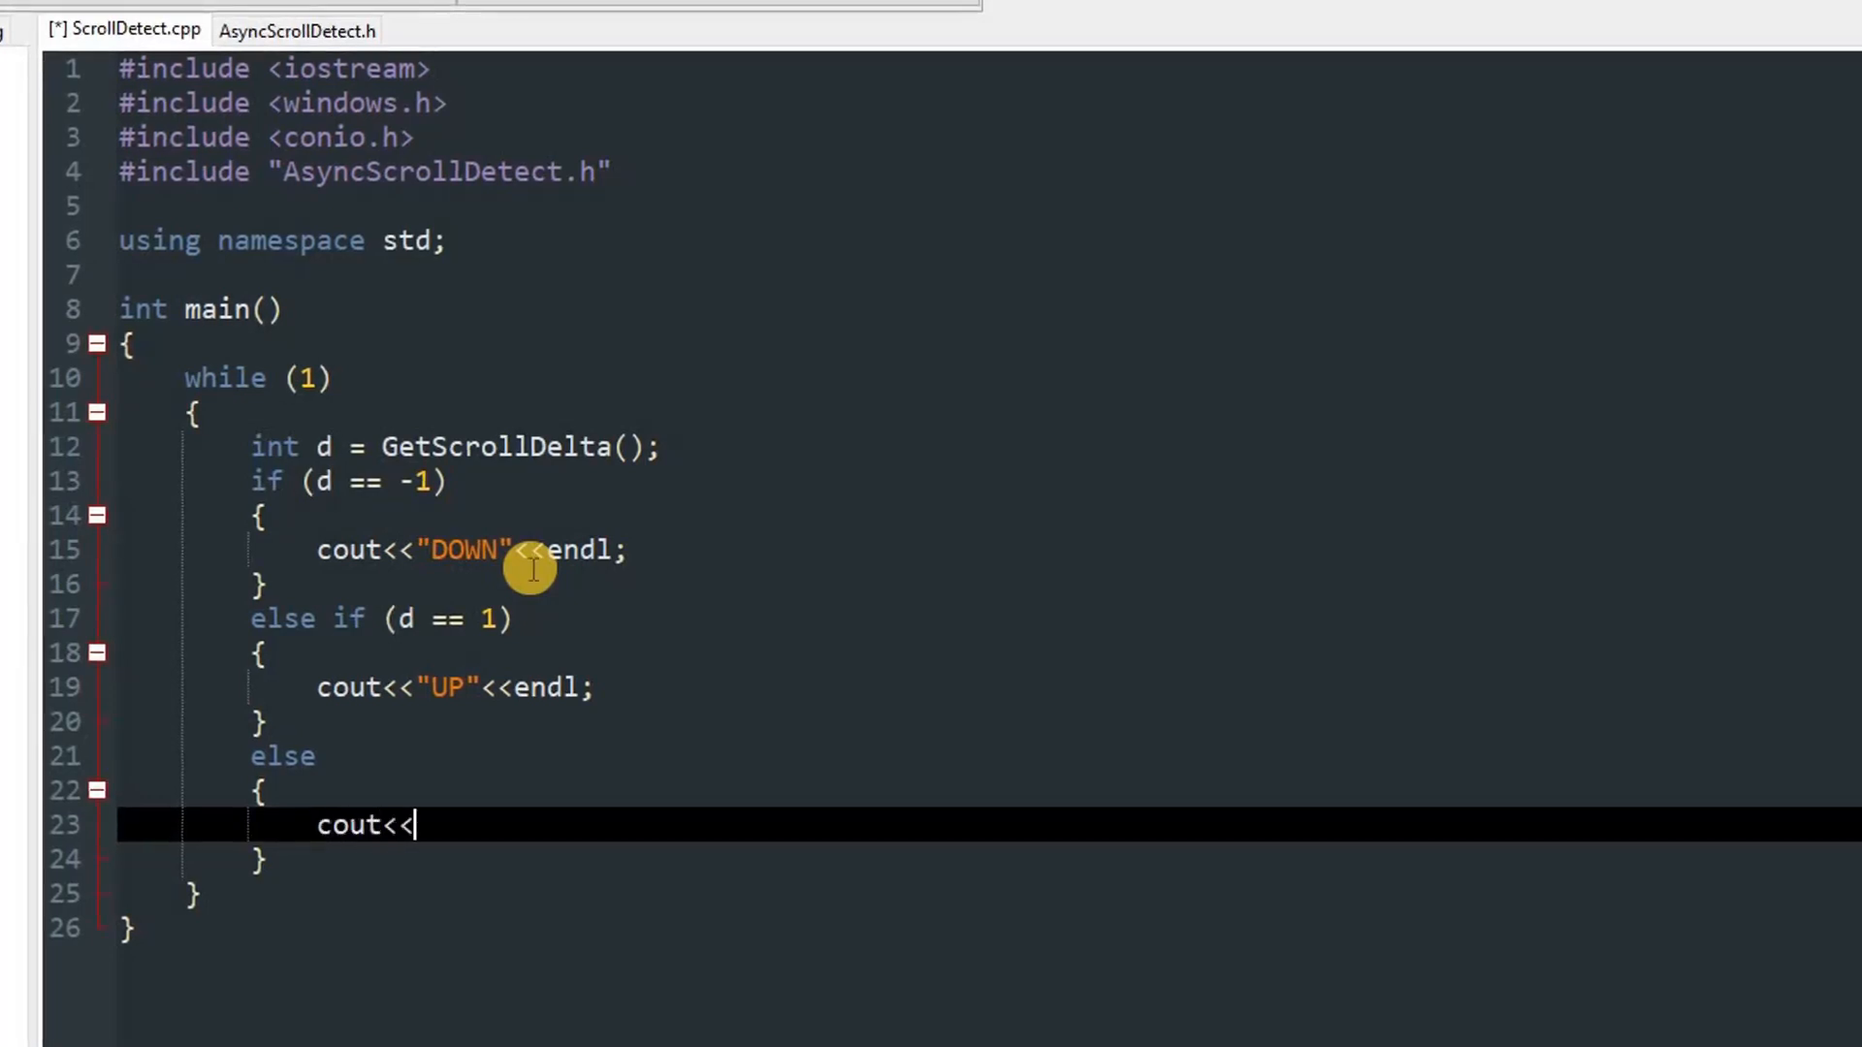
text(d<<endl;)
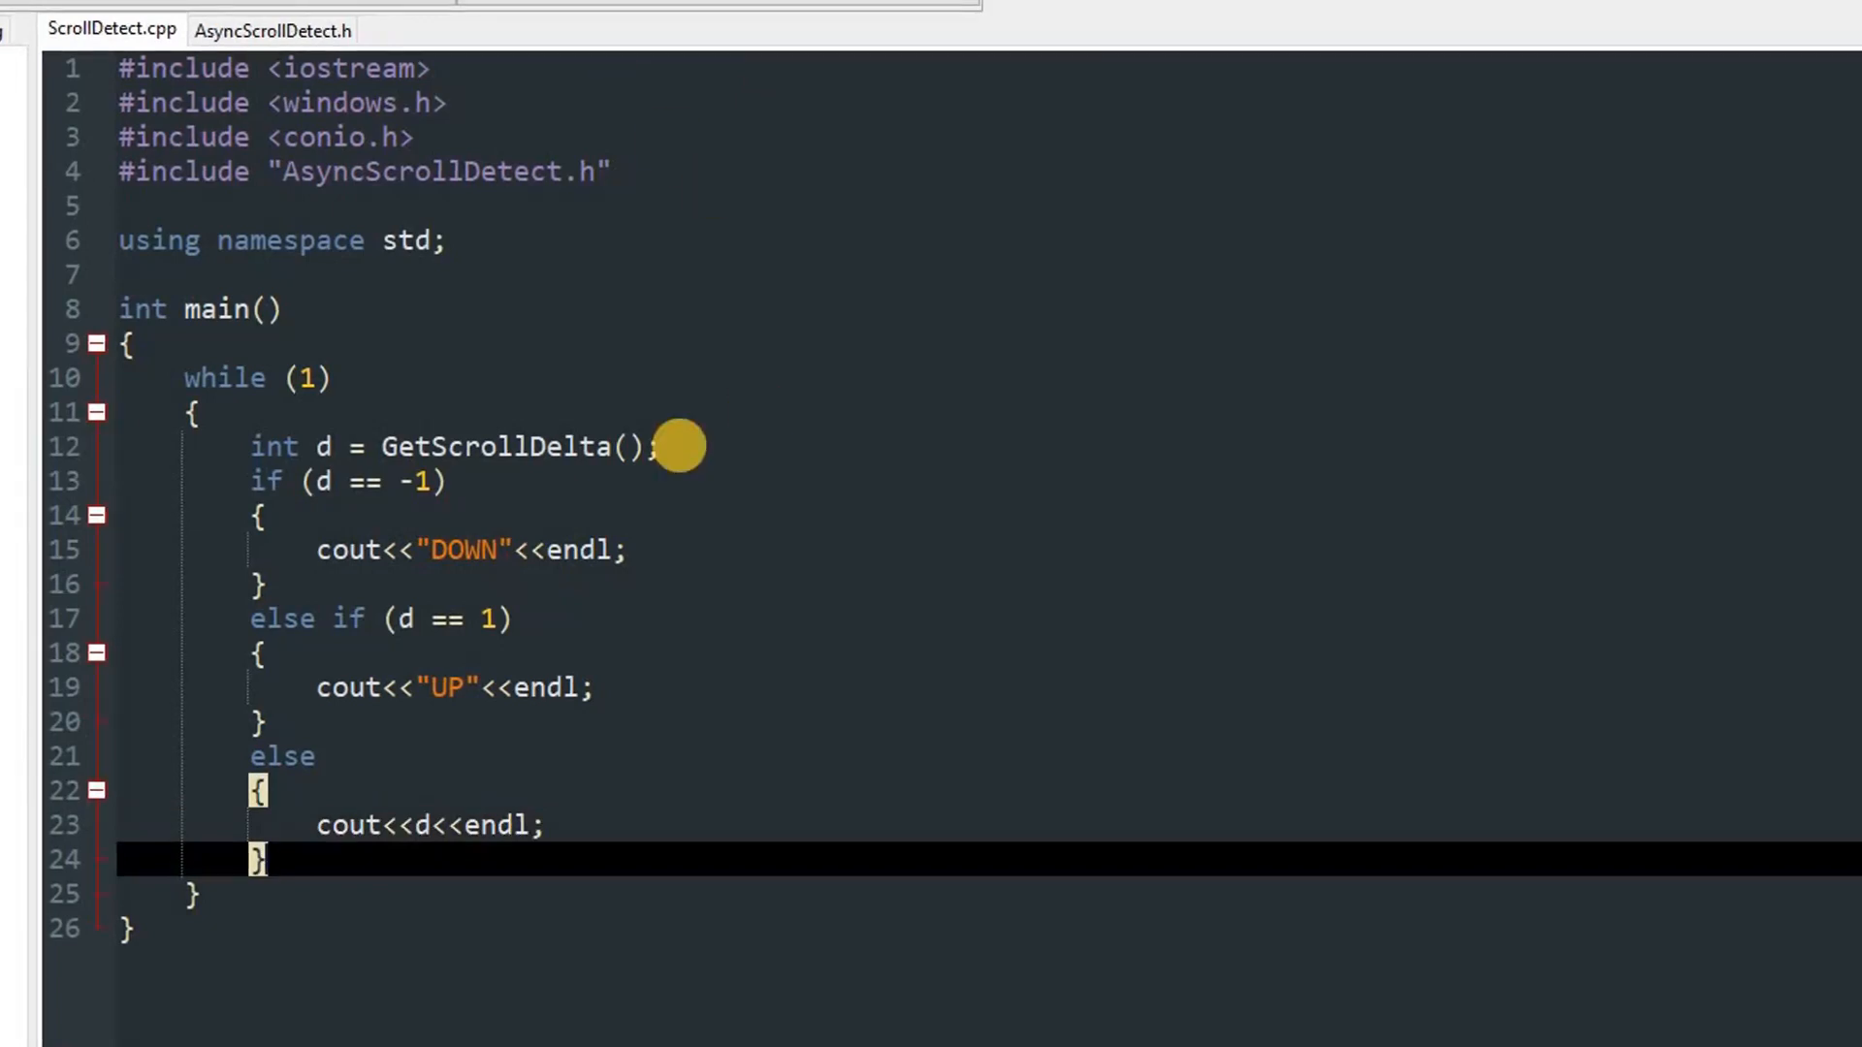